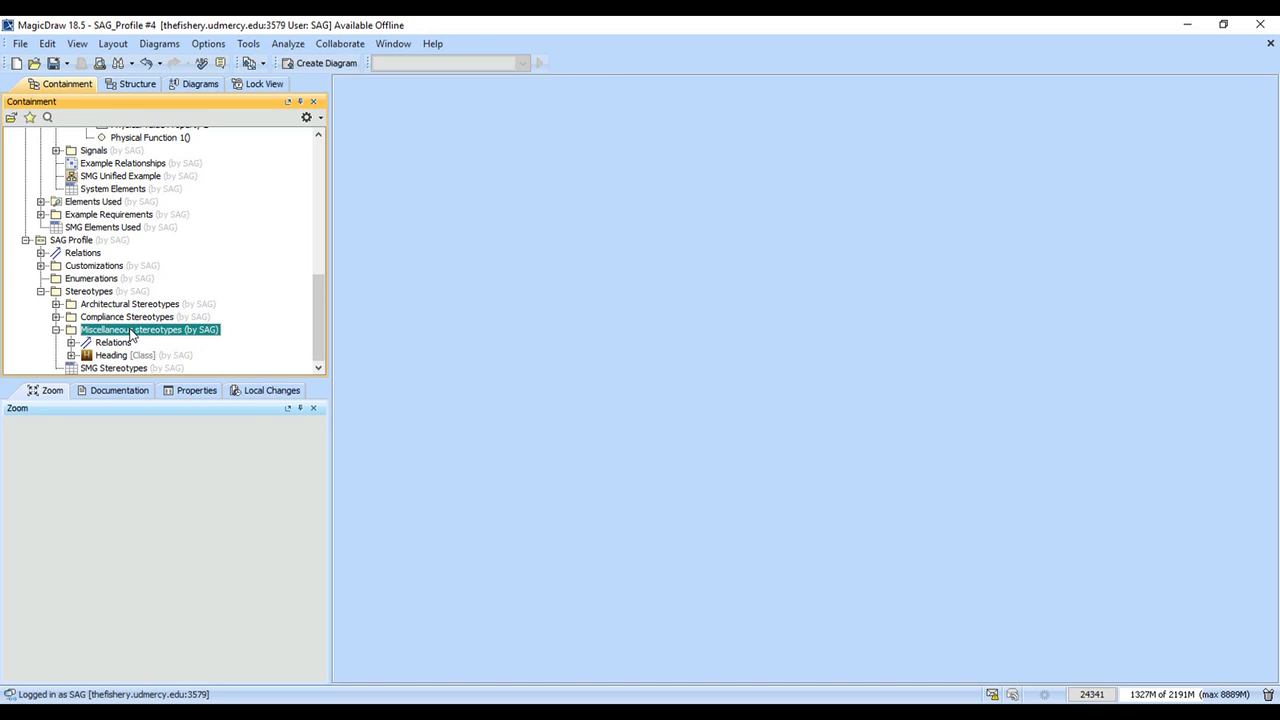
Step: Create a new Stereotype element inside the Miscellaneous stereotypes package
right_click(150, 328)
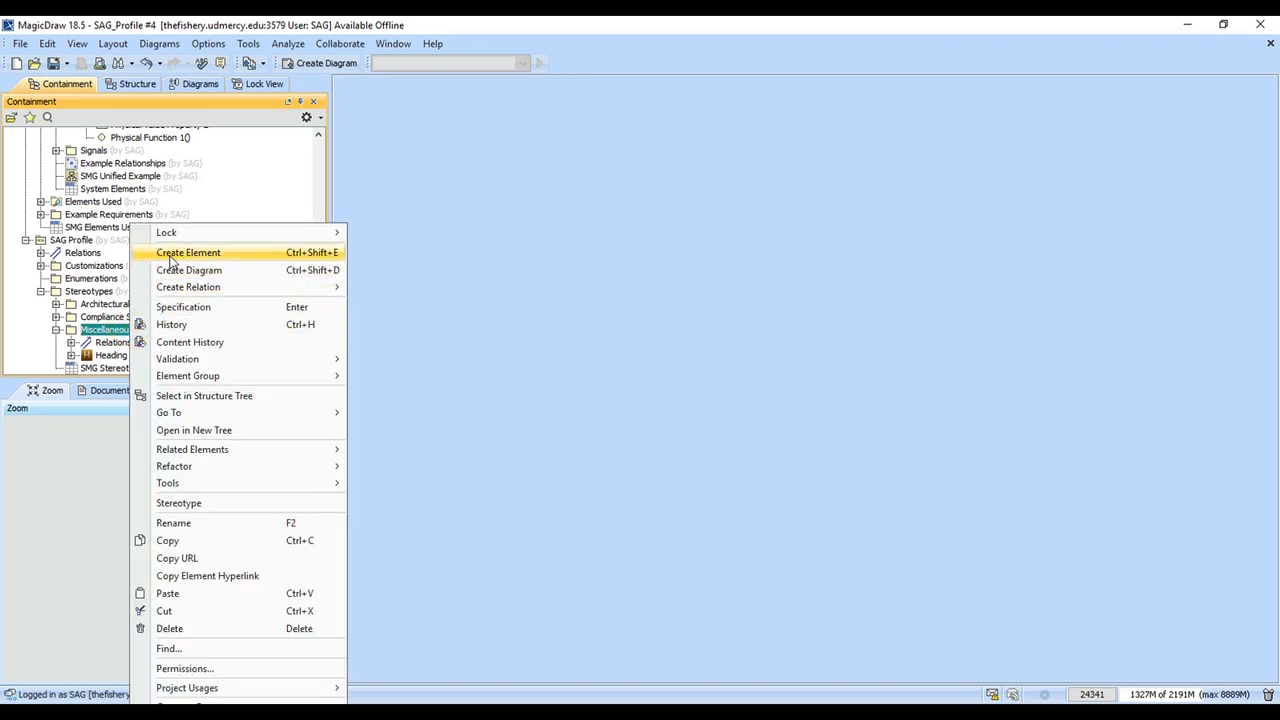
click(188, 252)
text(mutable)
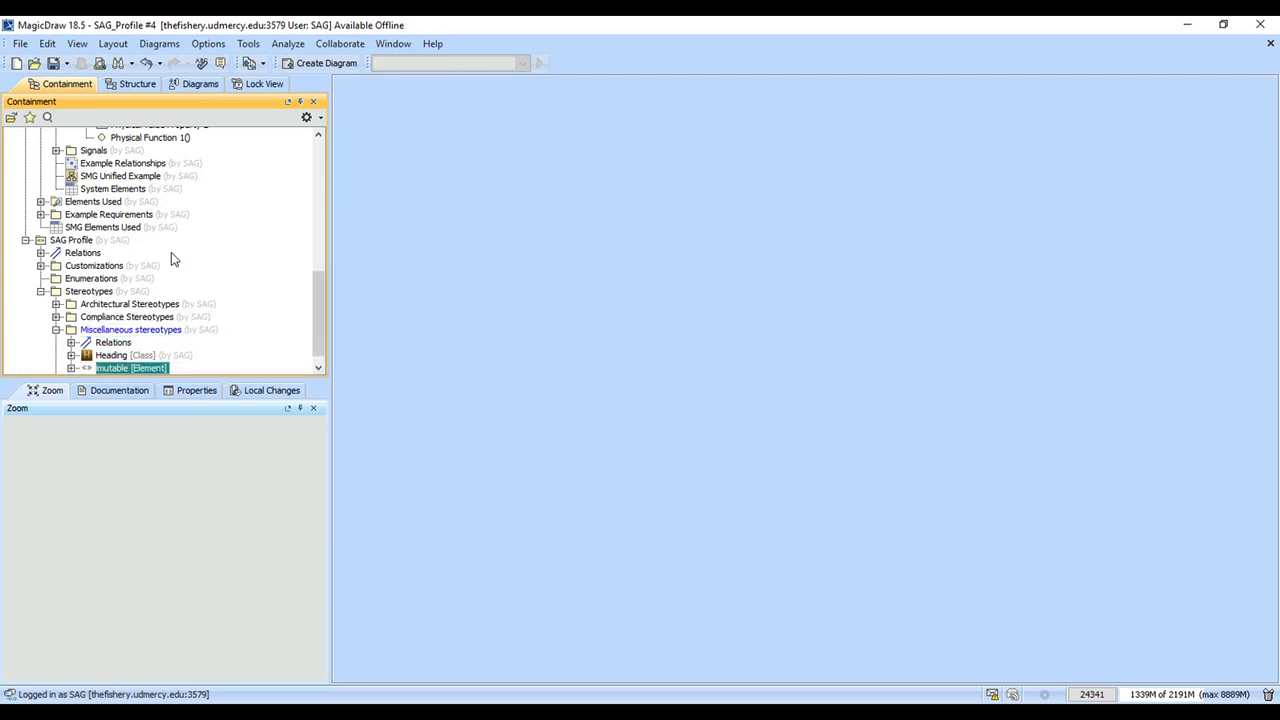
Step: Give the immutable stereotype documentation stating it applies to model elements that cannot be modified
double_click(132, 368)
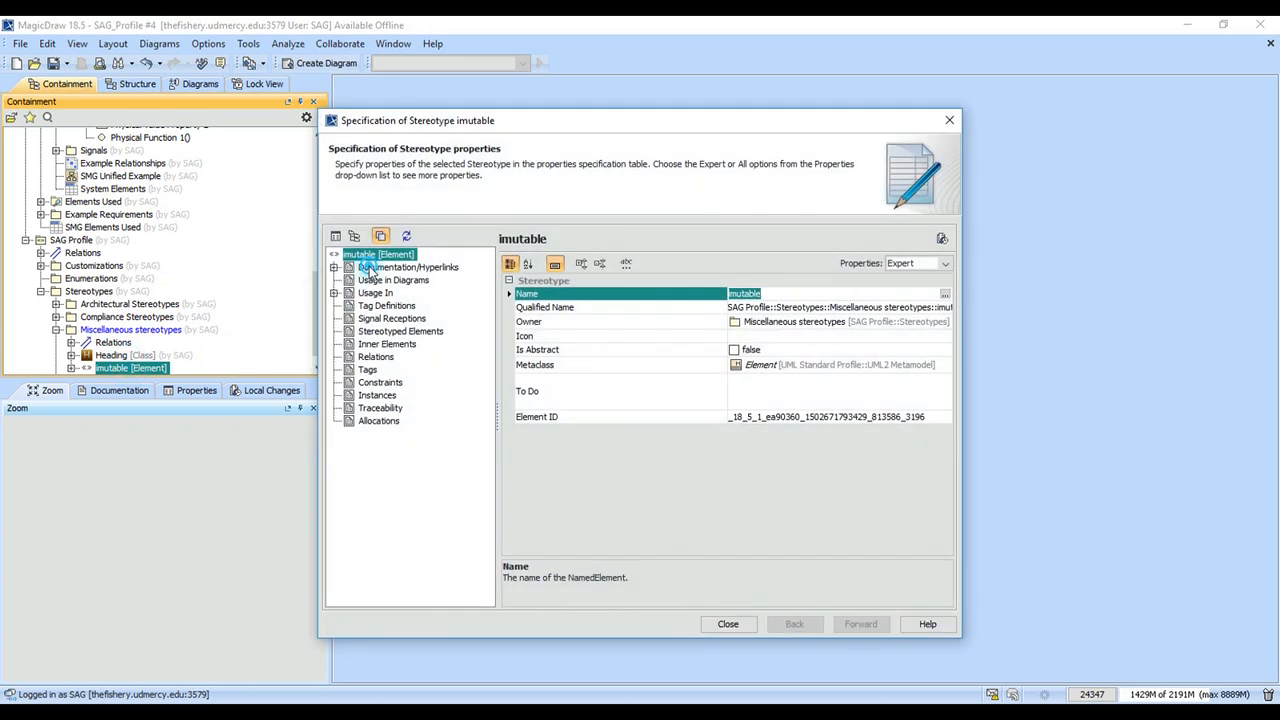
click(406, 268)
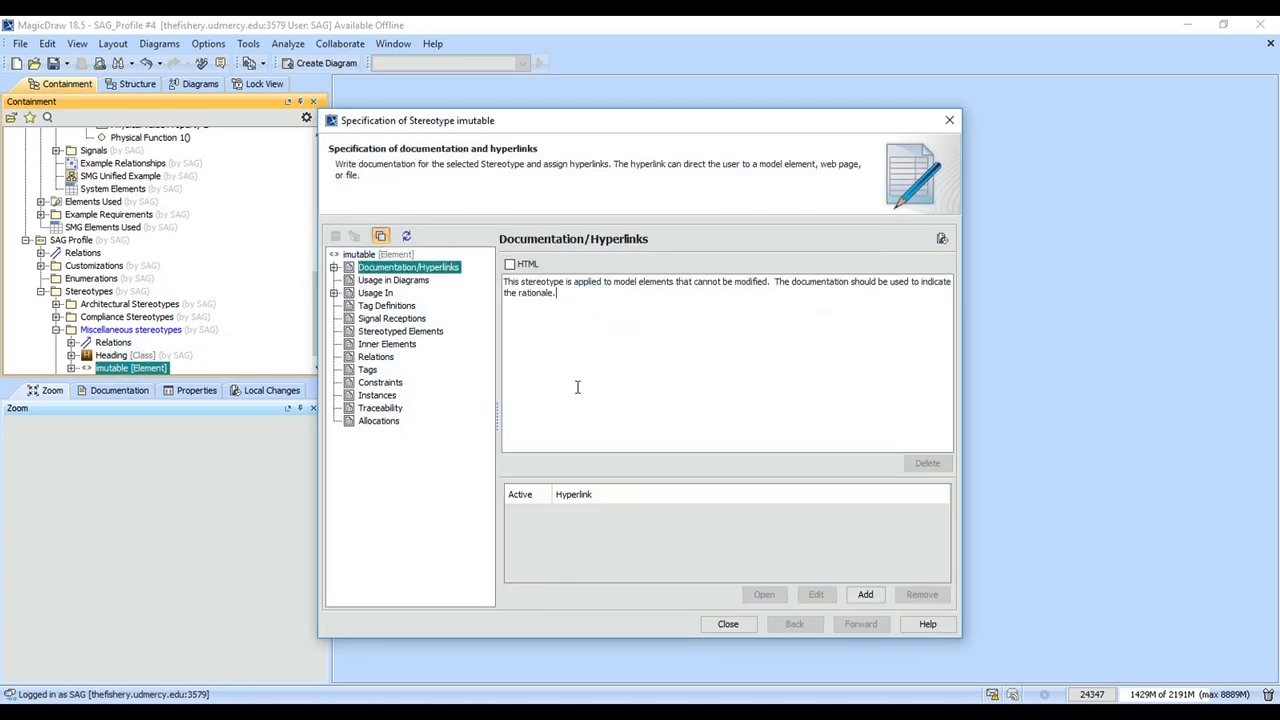
mouse_move(752, 316)
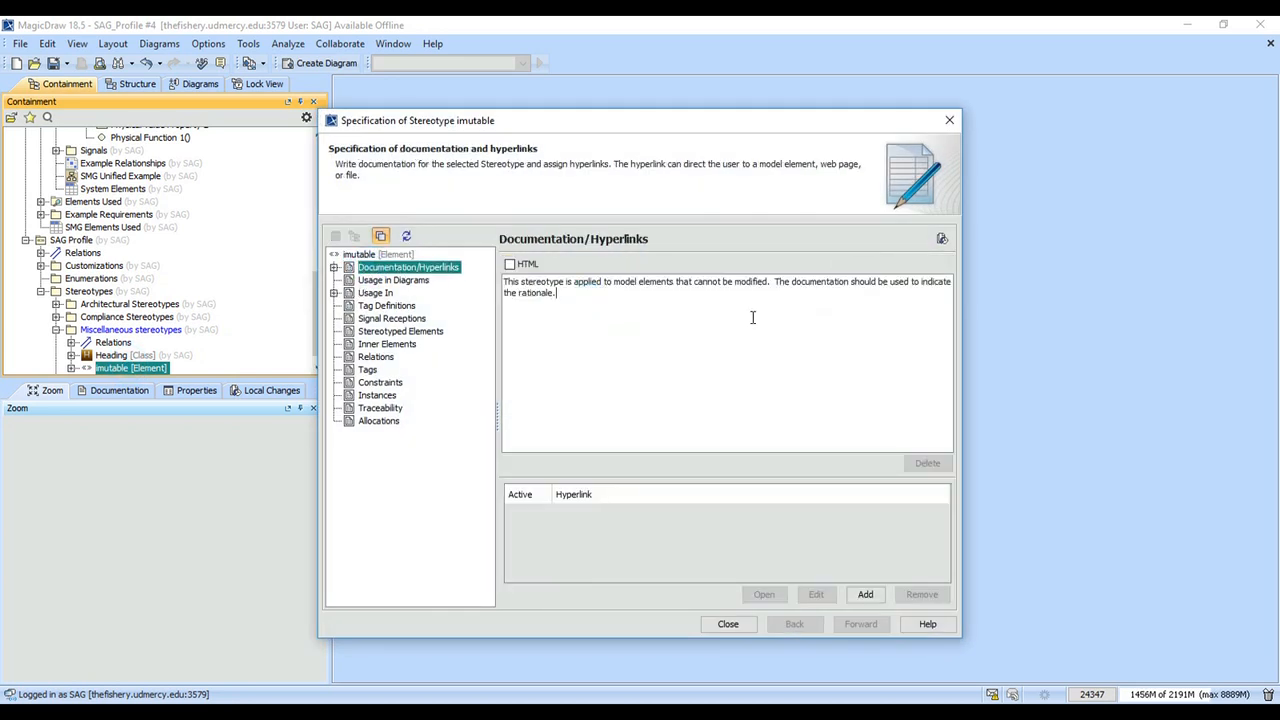
mouse_move(626, 424)
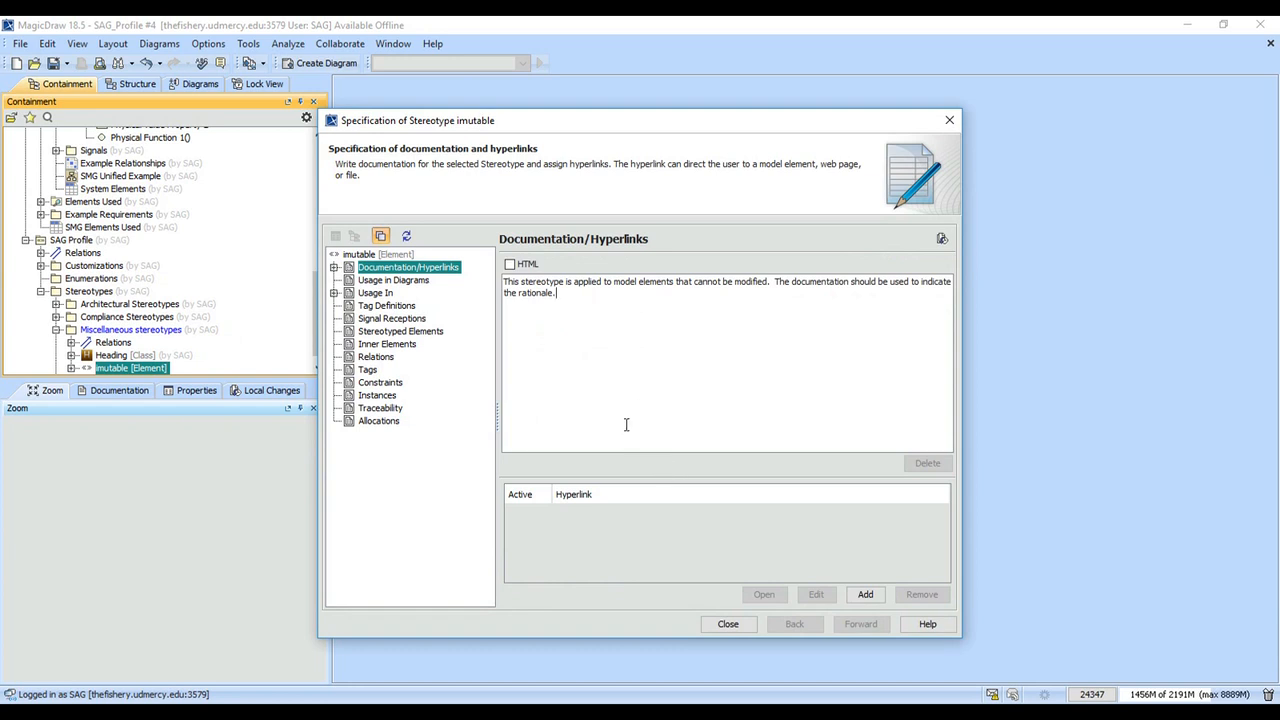
mouse_move(640, 396)
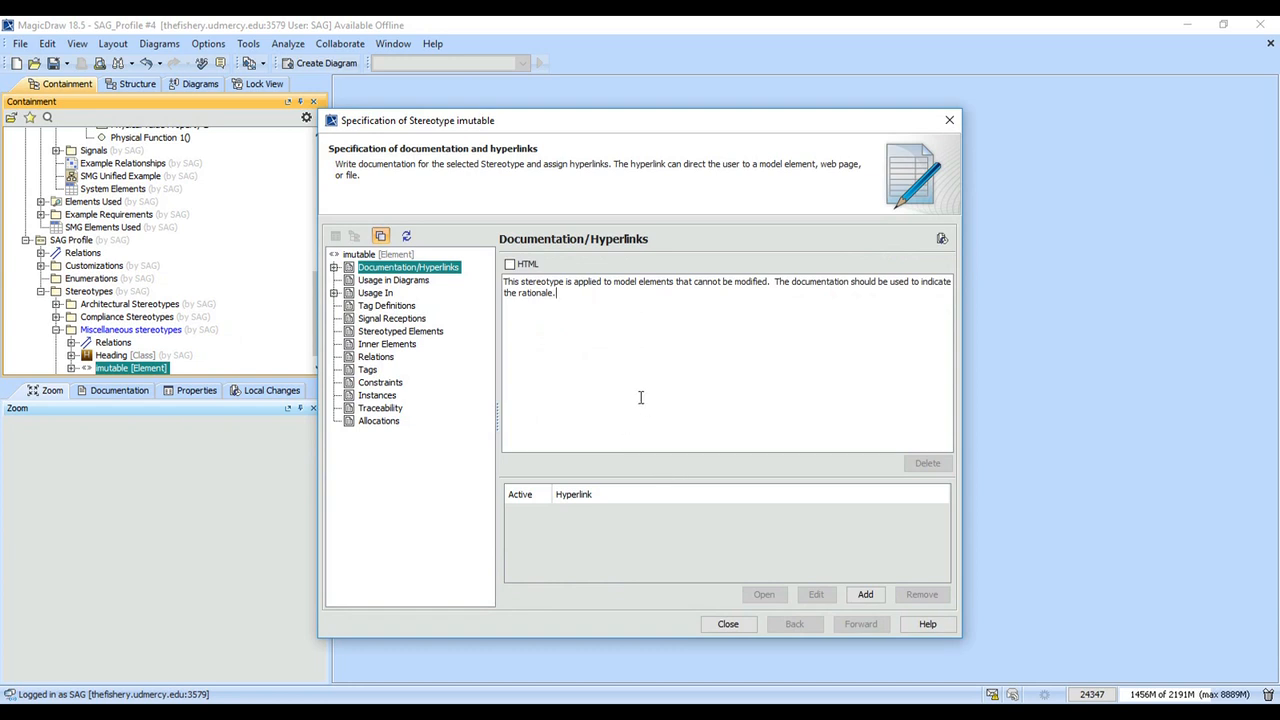
click(728, 624)
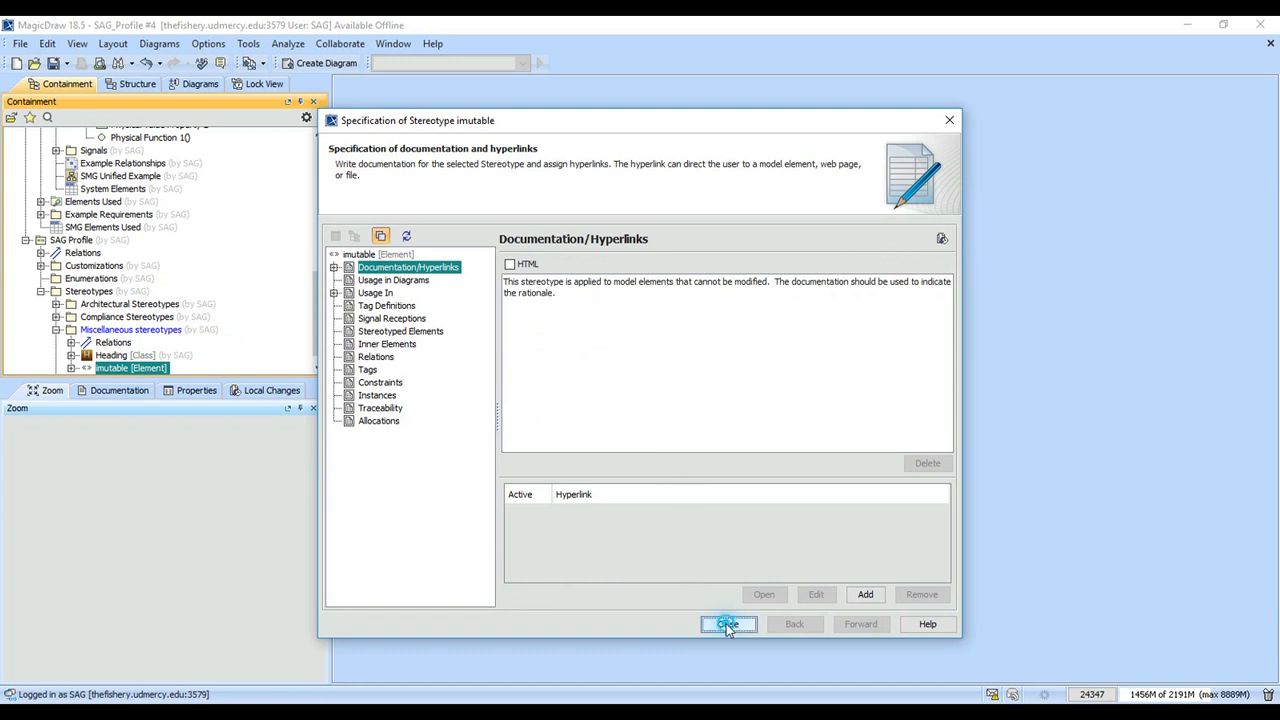
click(728, 624)
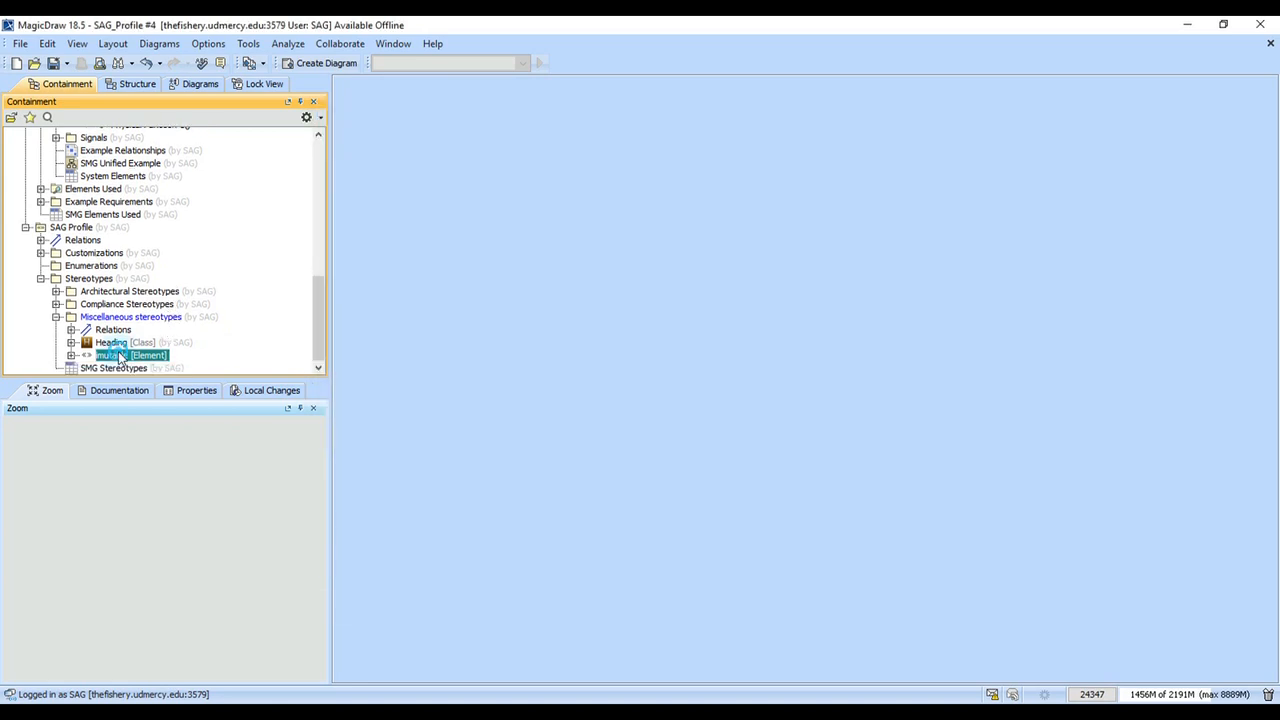
double_click(116, 356)
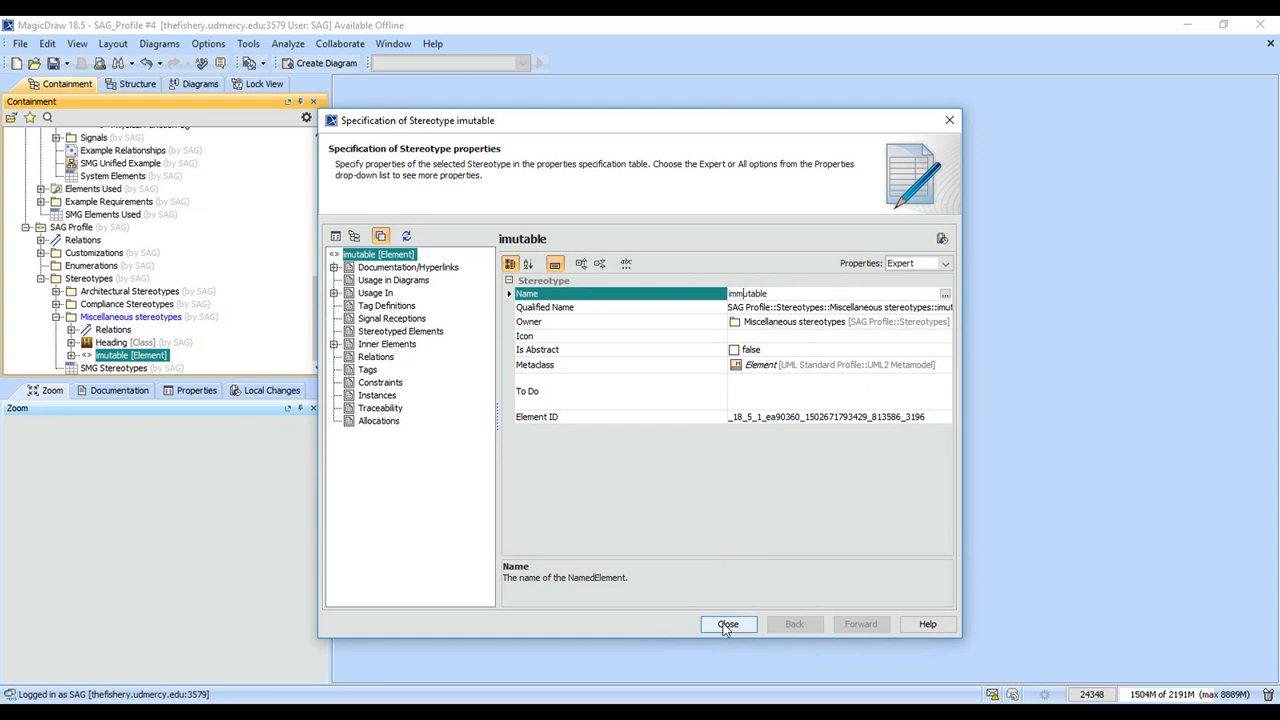
click(728, 624)
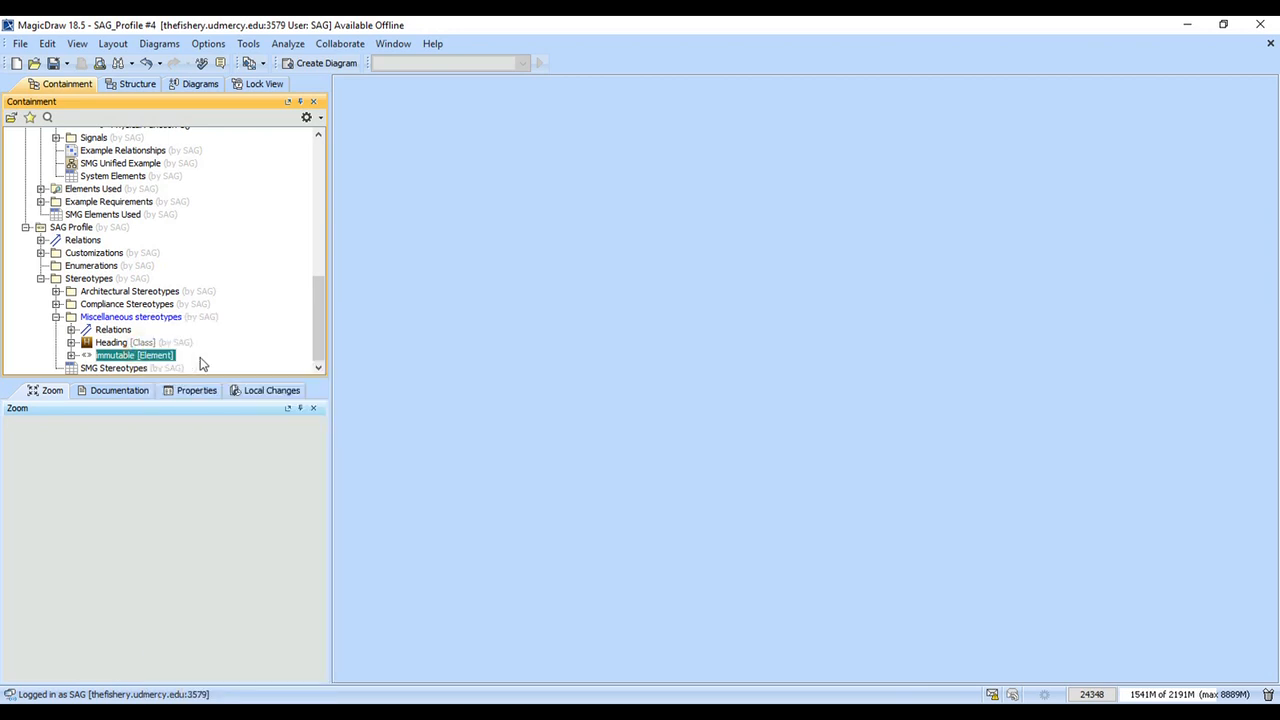
Step: Set the immutable stereotype's Icon property to the black no-entry image
double_click(134, 356)
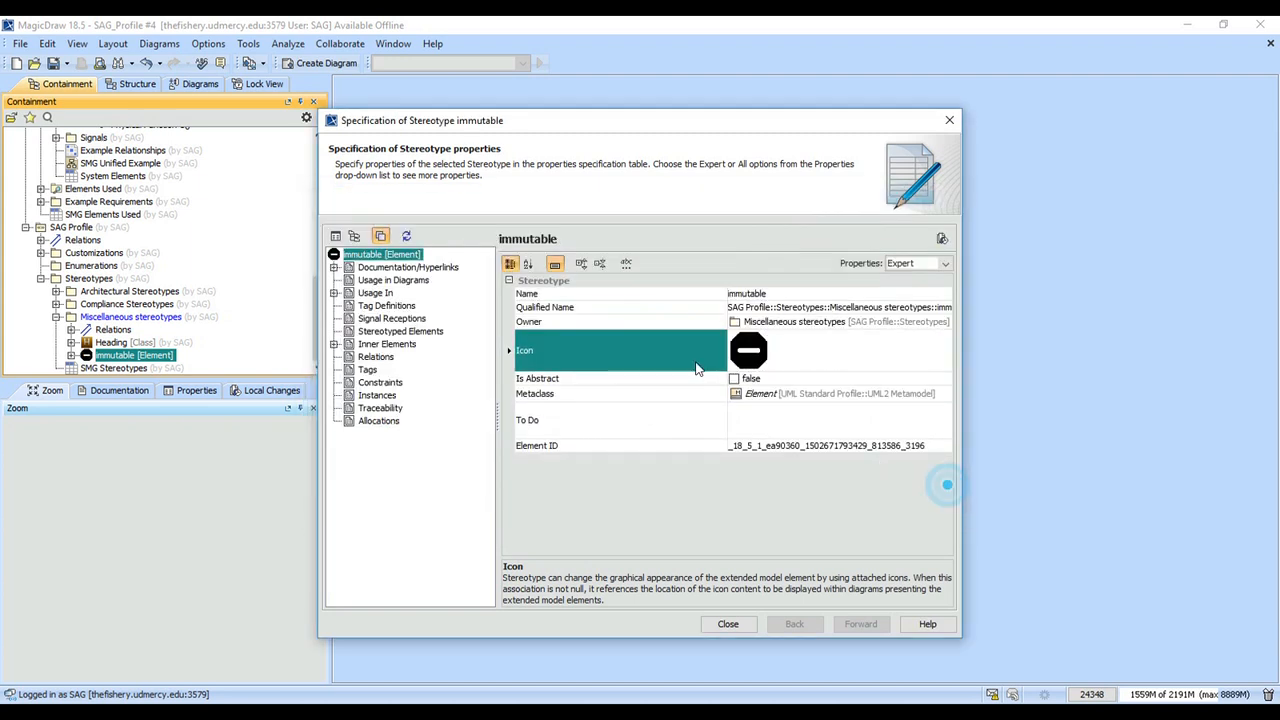
click(728, 624)
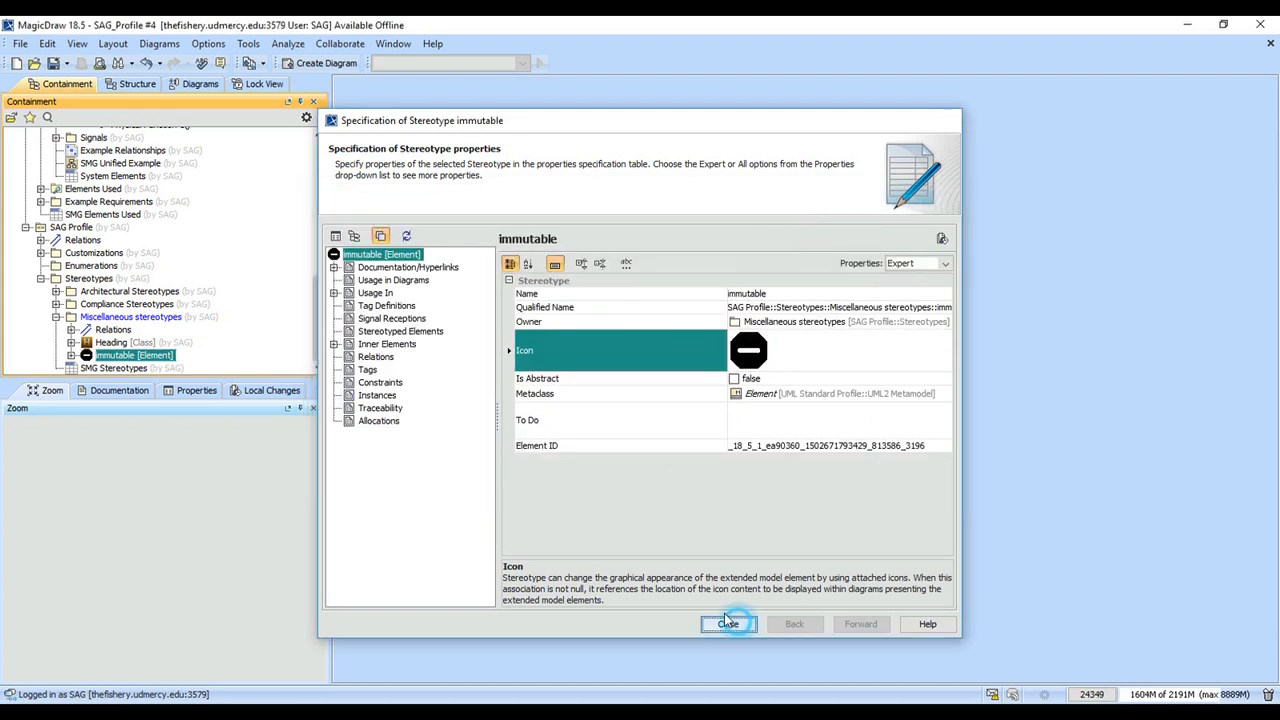
click(728, 624)
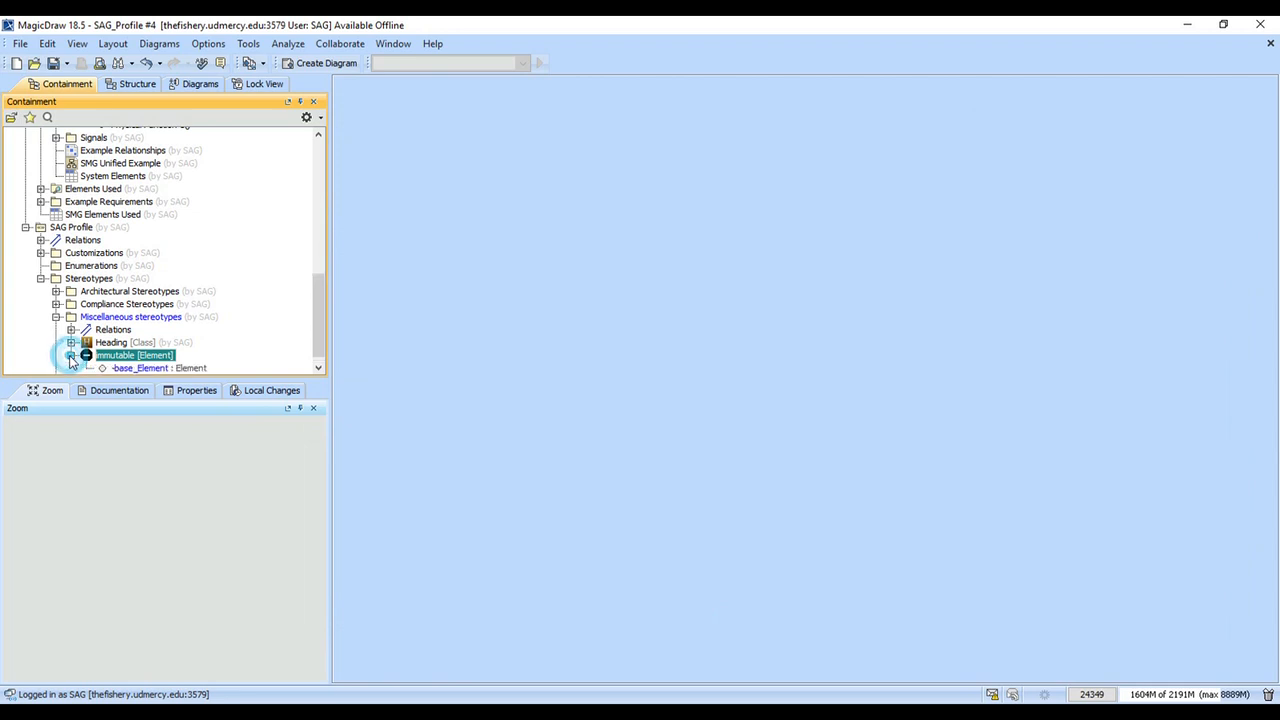
Step: Apply the immutable stereotype to Port 1 of Physical Part A, filtering by 'immu'
click(72, 356)
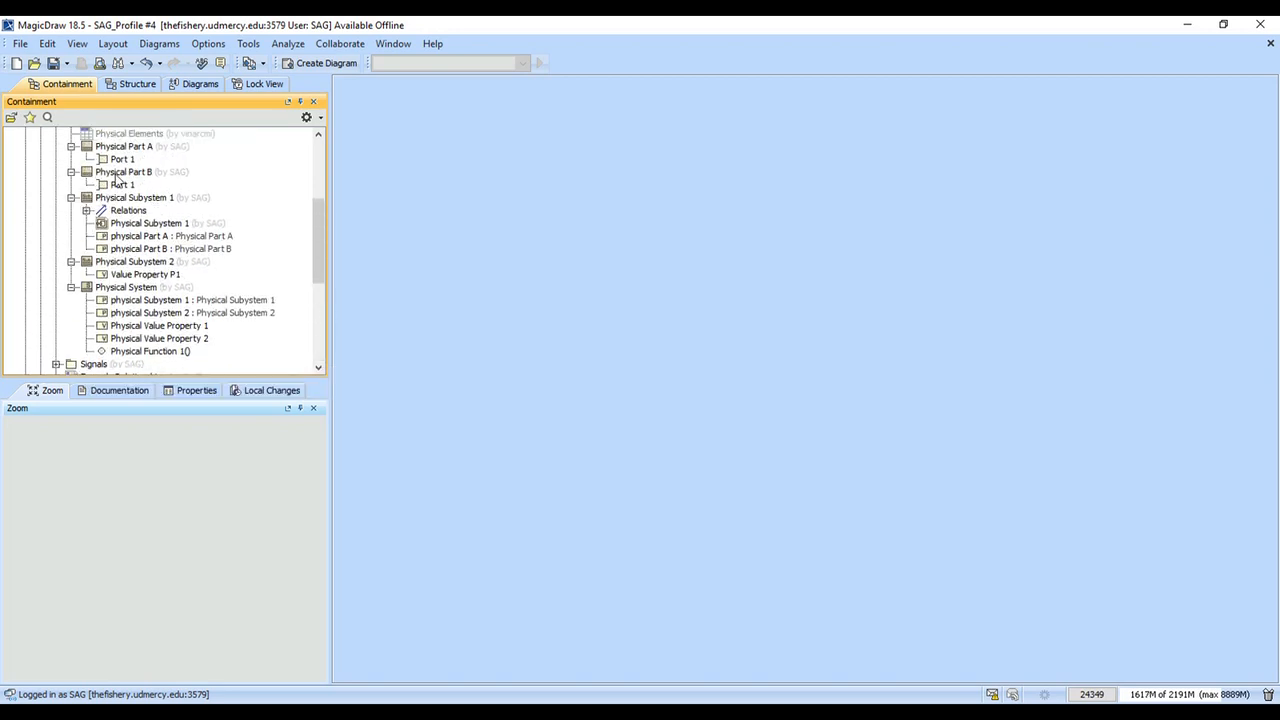
right_click(120, 158)
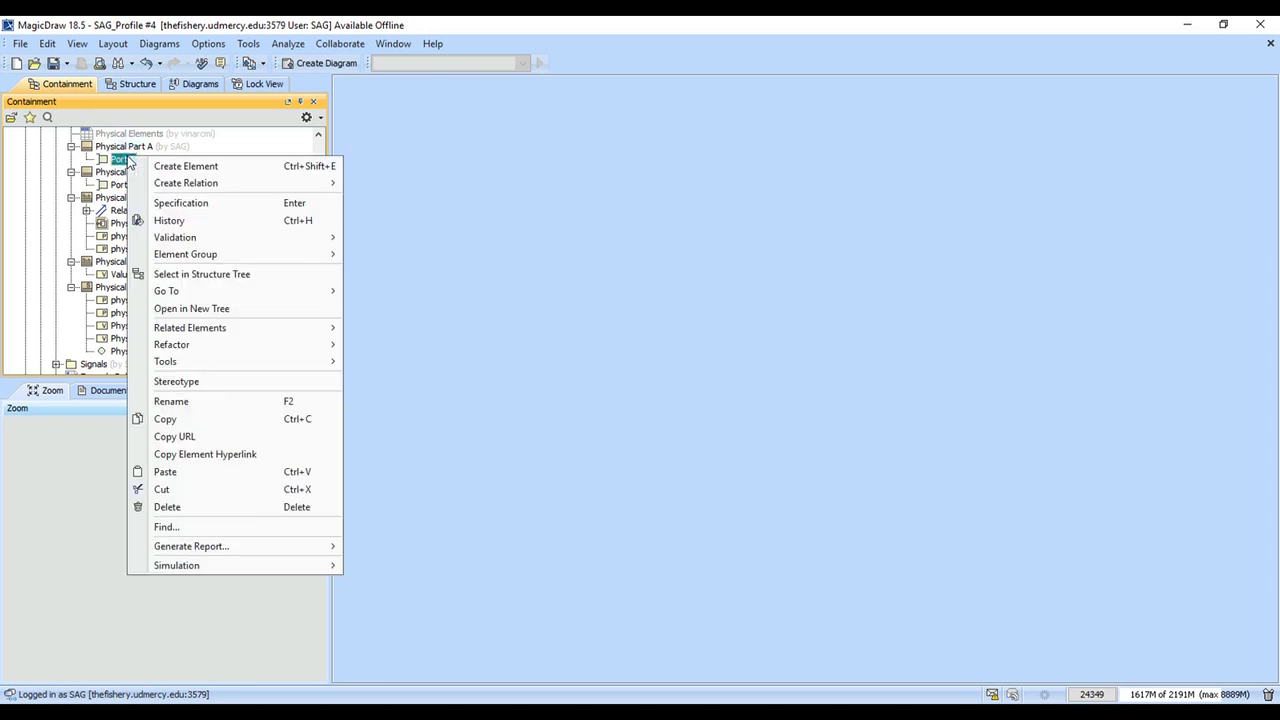
click(176, 380)
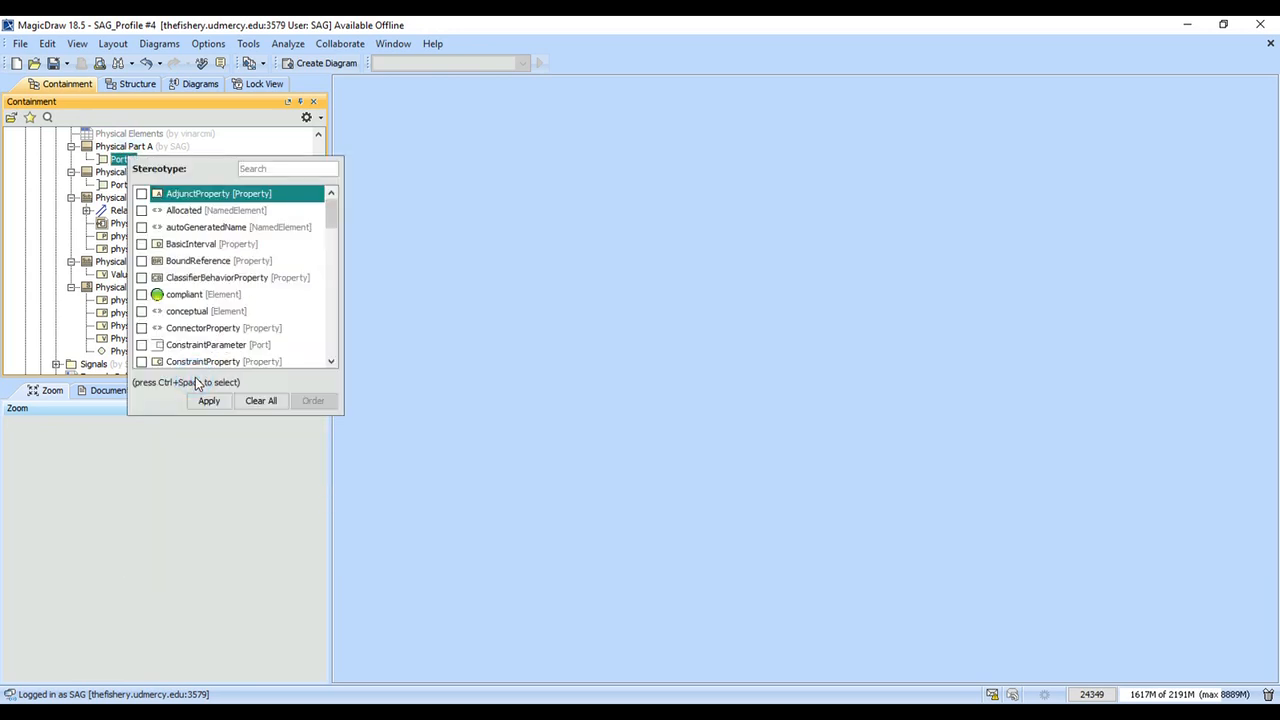
text(immu)
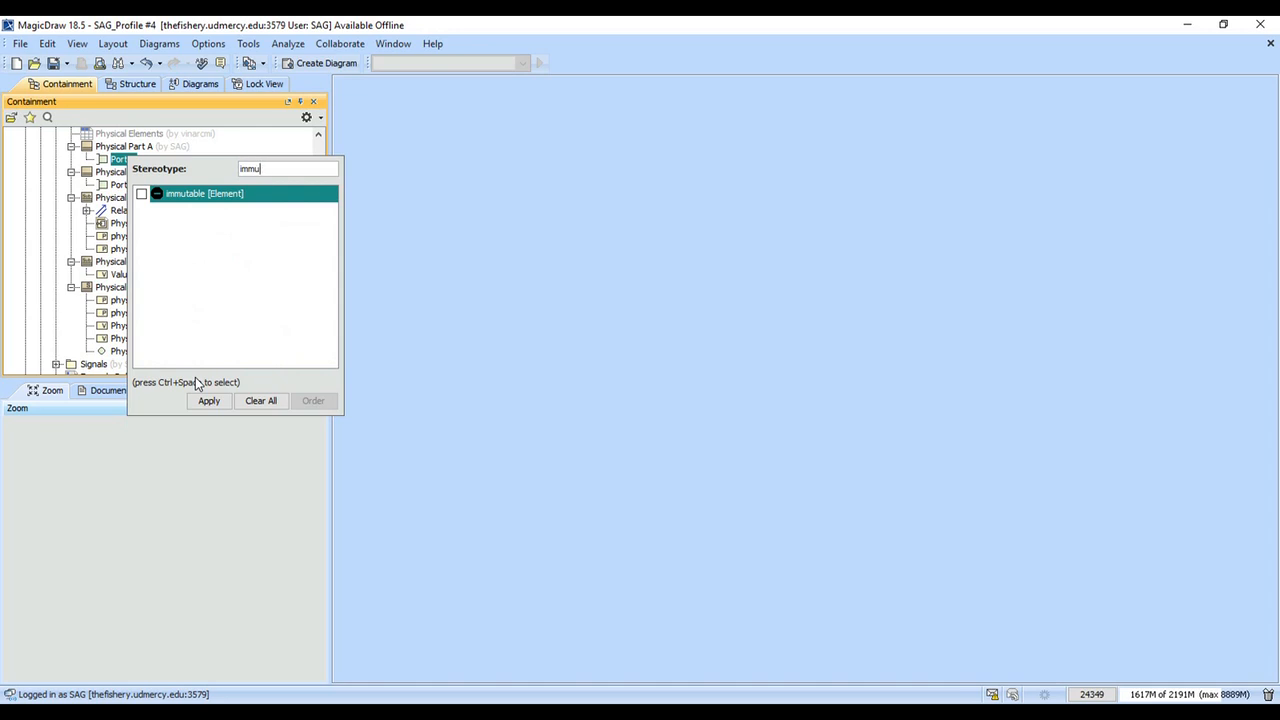
click(208, 400)
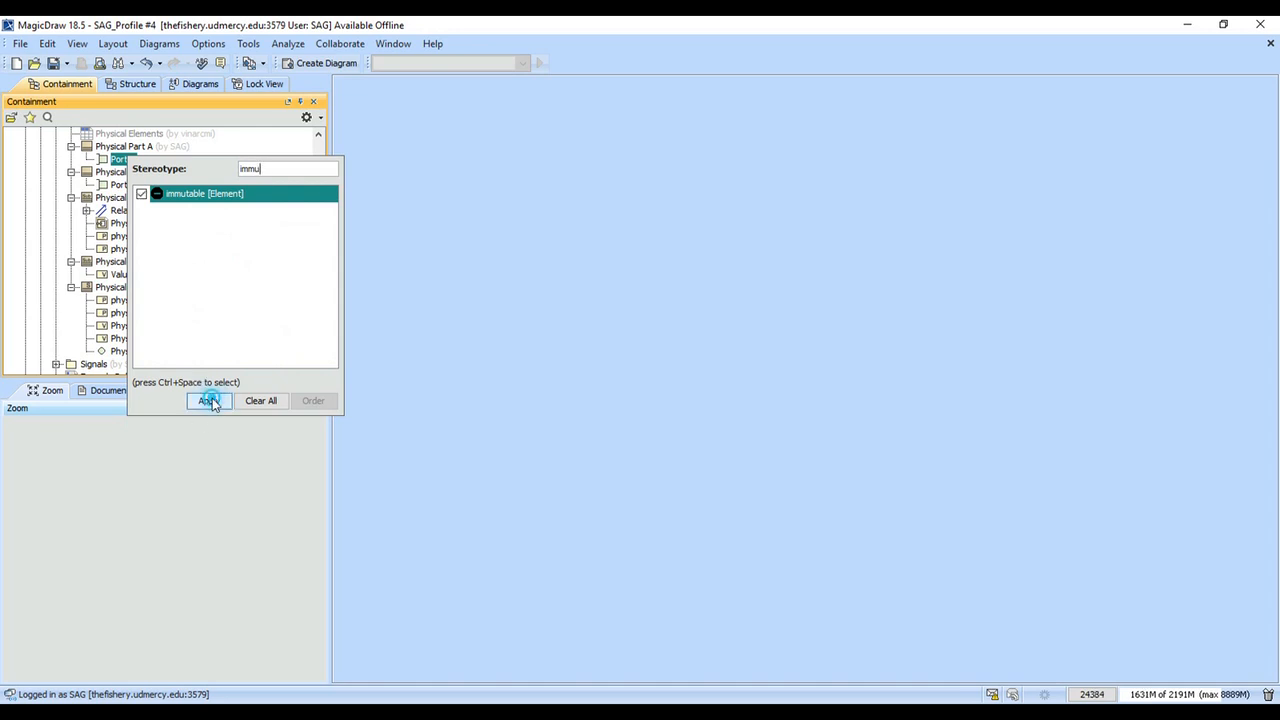
click(208, 400)
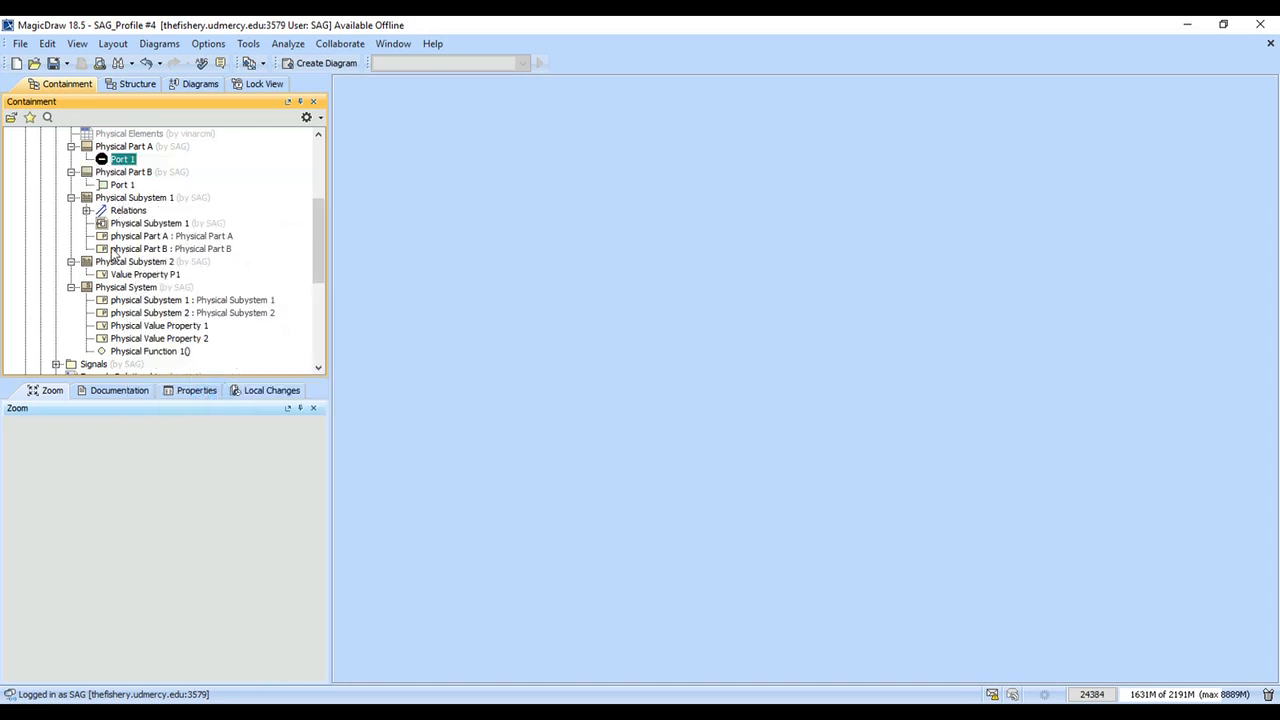
Step: Apply the immutable stereotype to Physical Subsystem 2 as well
right_click(152, 260)
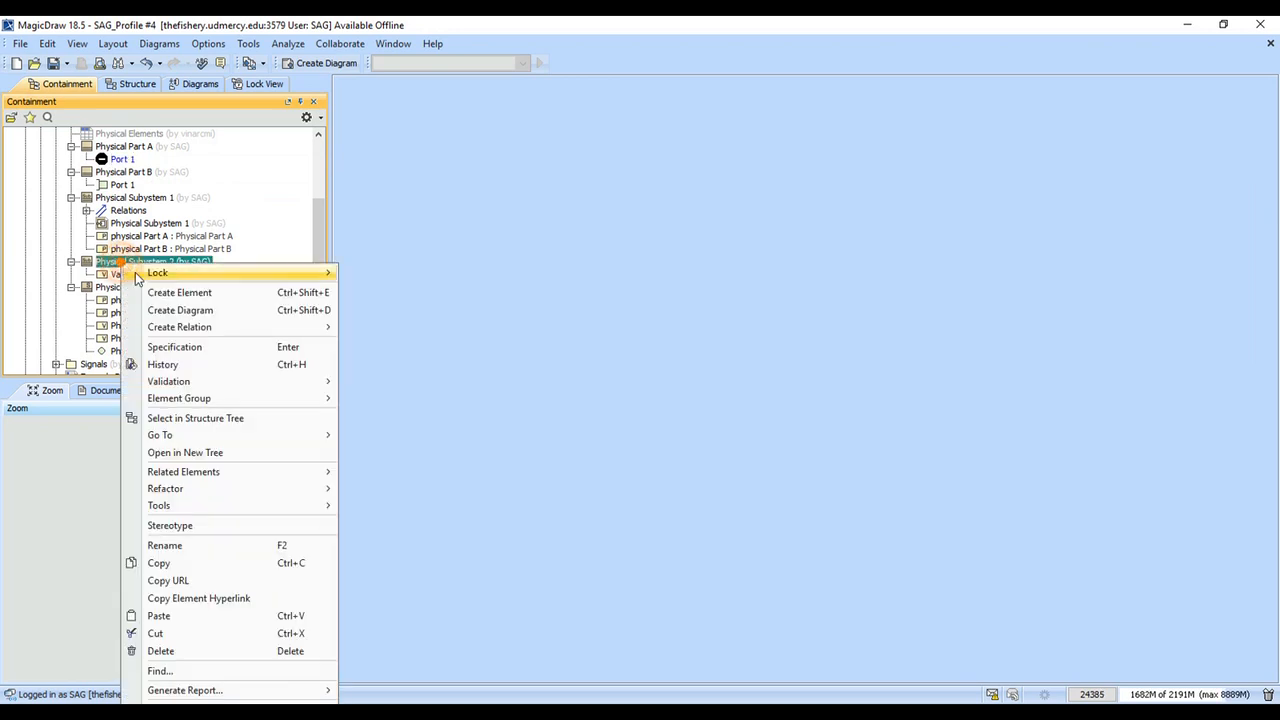
mouse_move(202, 488)
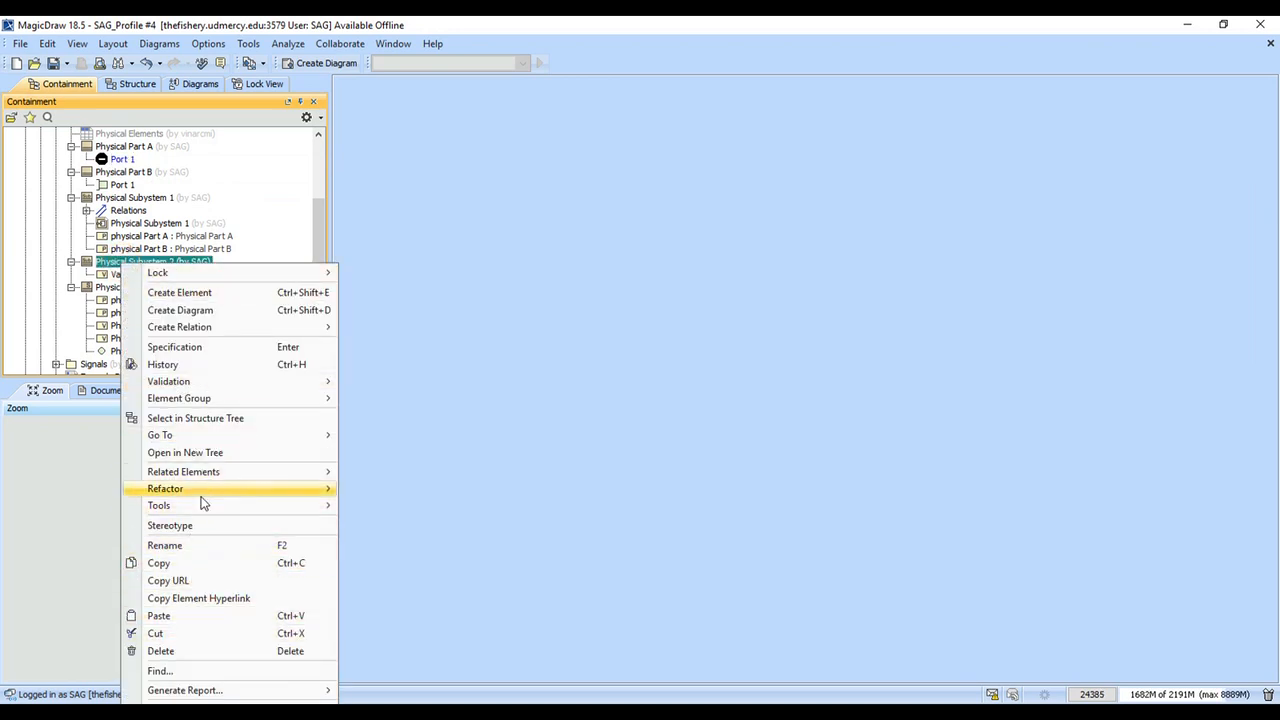
click(168, 524)
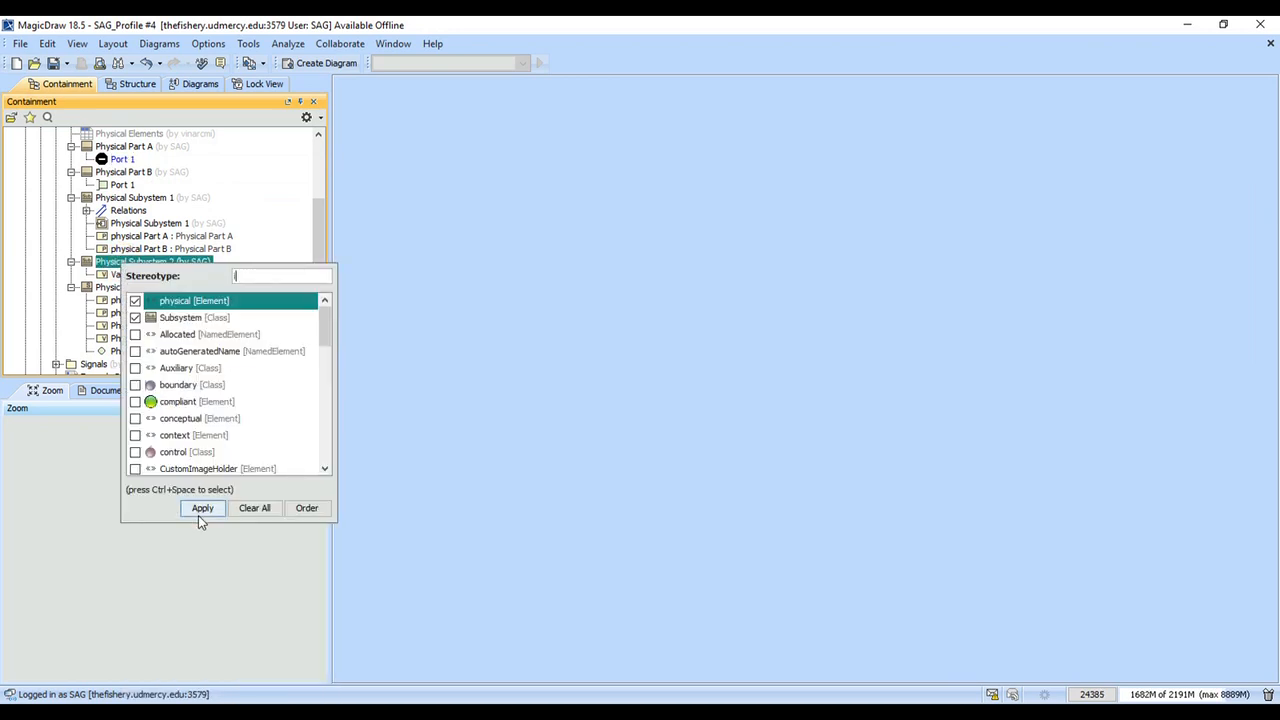
click(202, 508)
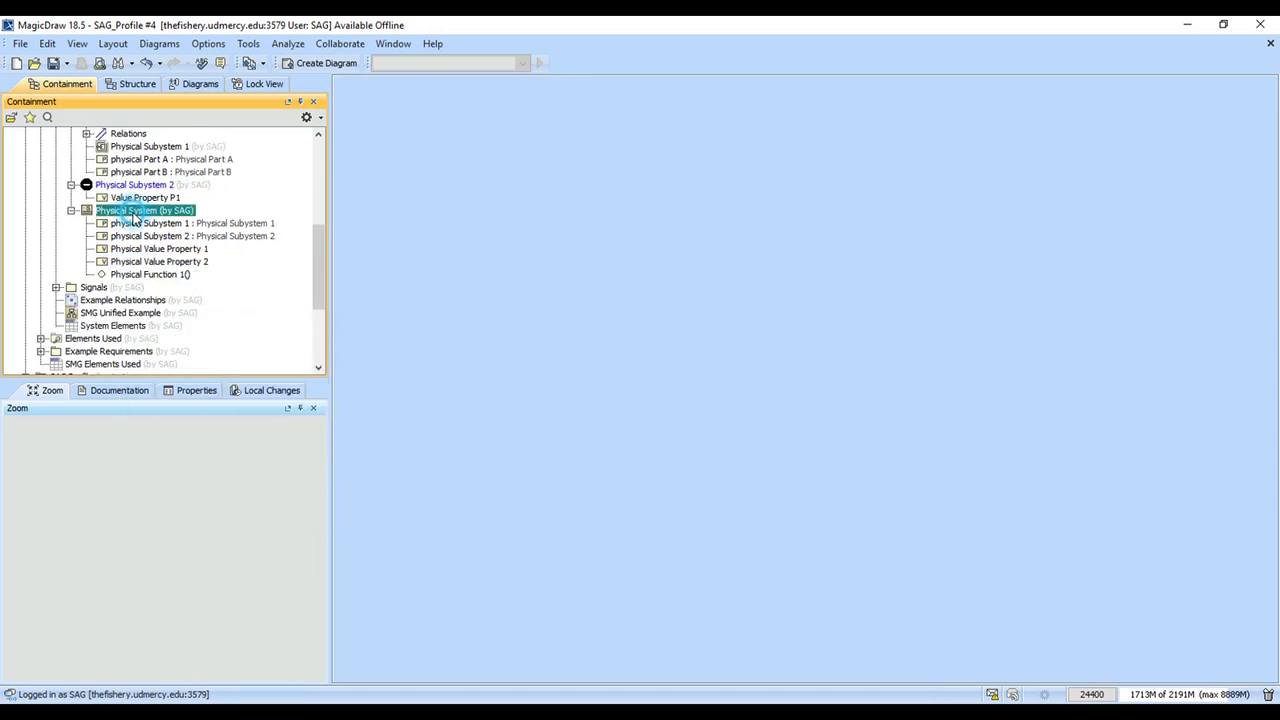
Step: Create a Physical System internal block diagram displaying its subsystems, parts, Port 1 and Value Property P1
right_click(144, 210)
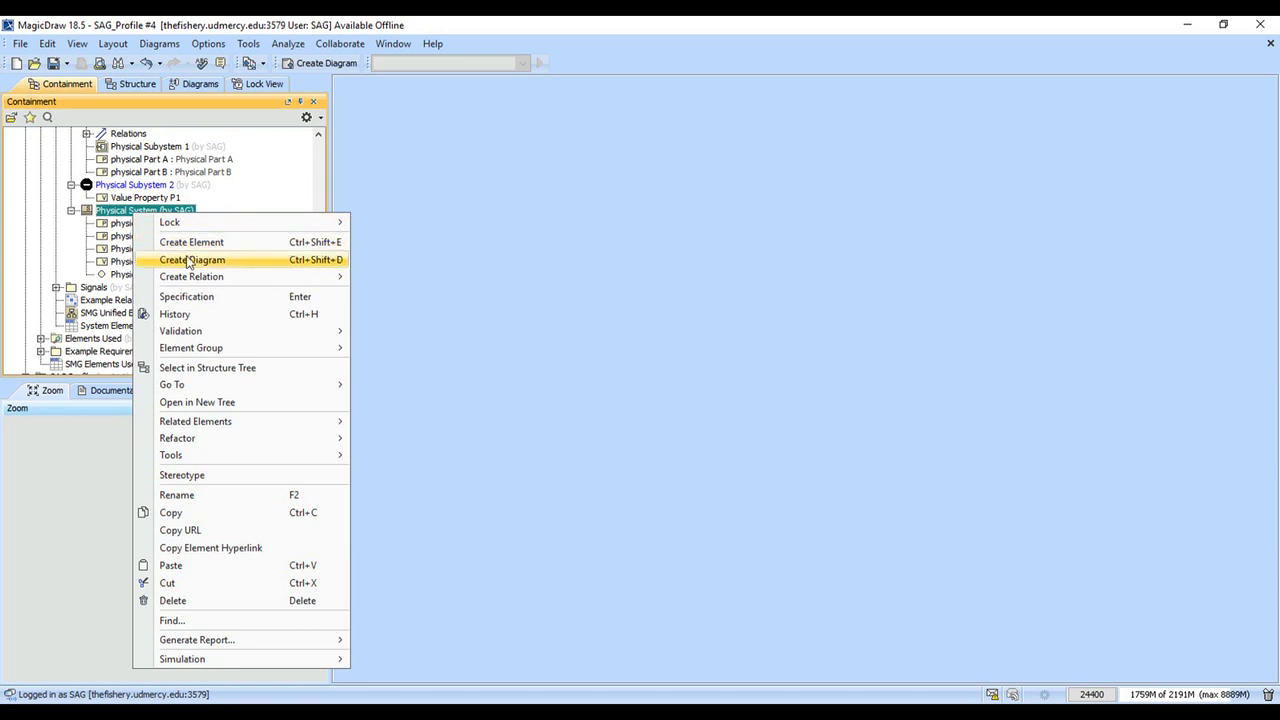
click(192, 260)
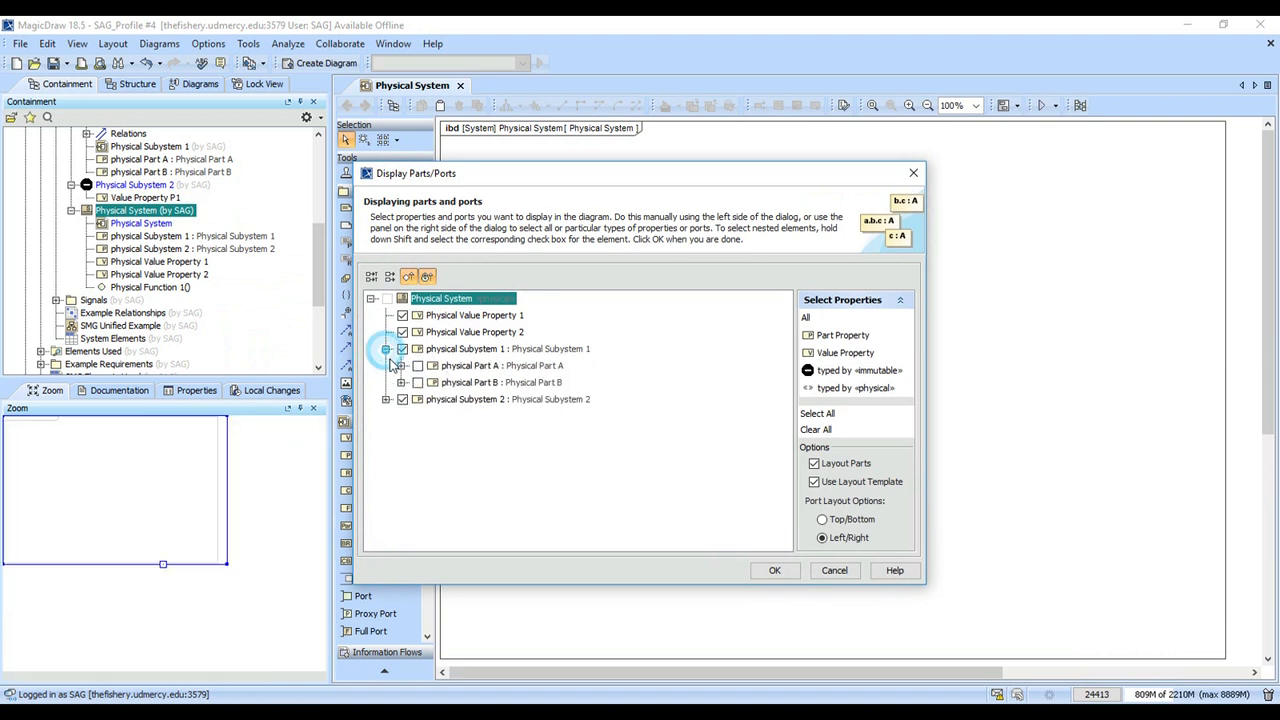
click(400, 364)
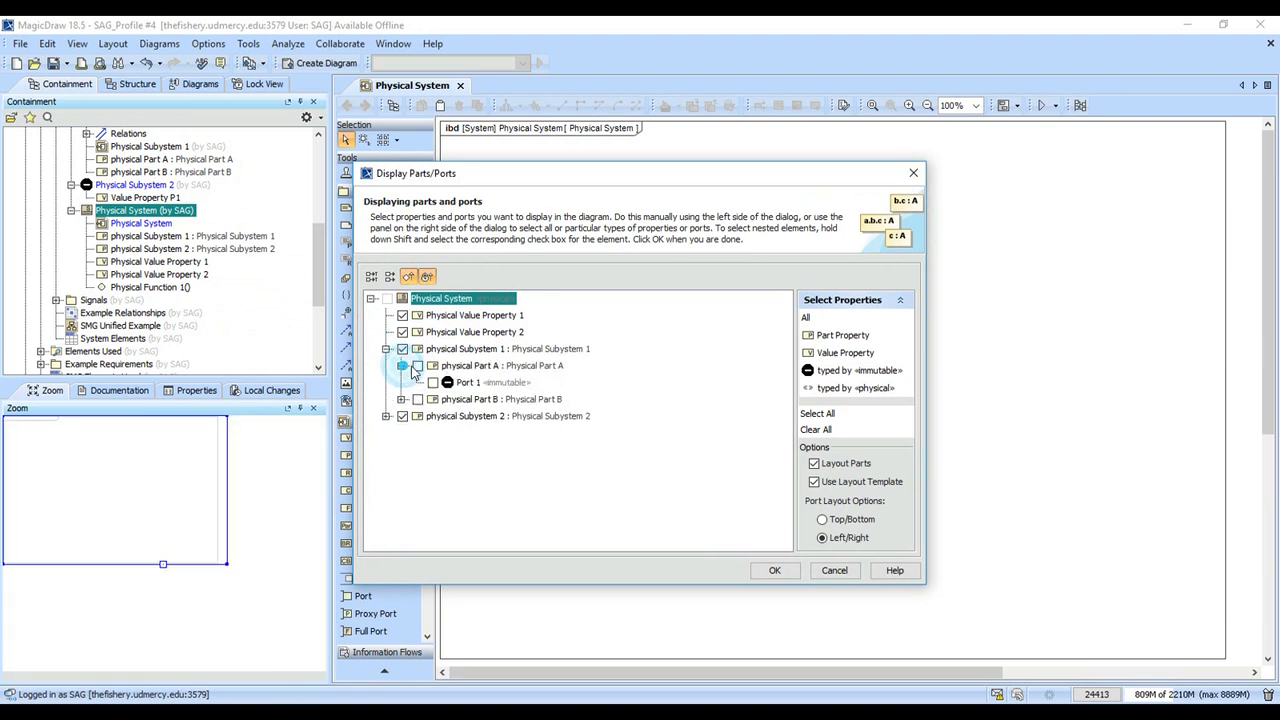
click(432, 382)
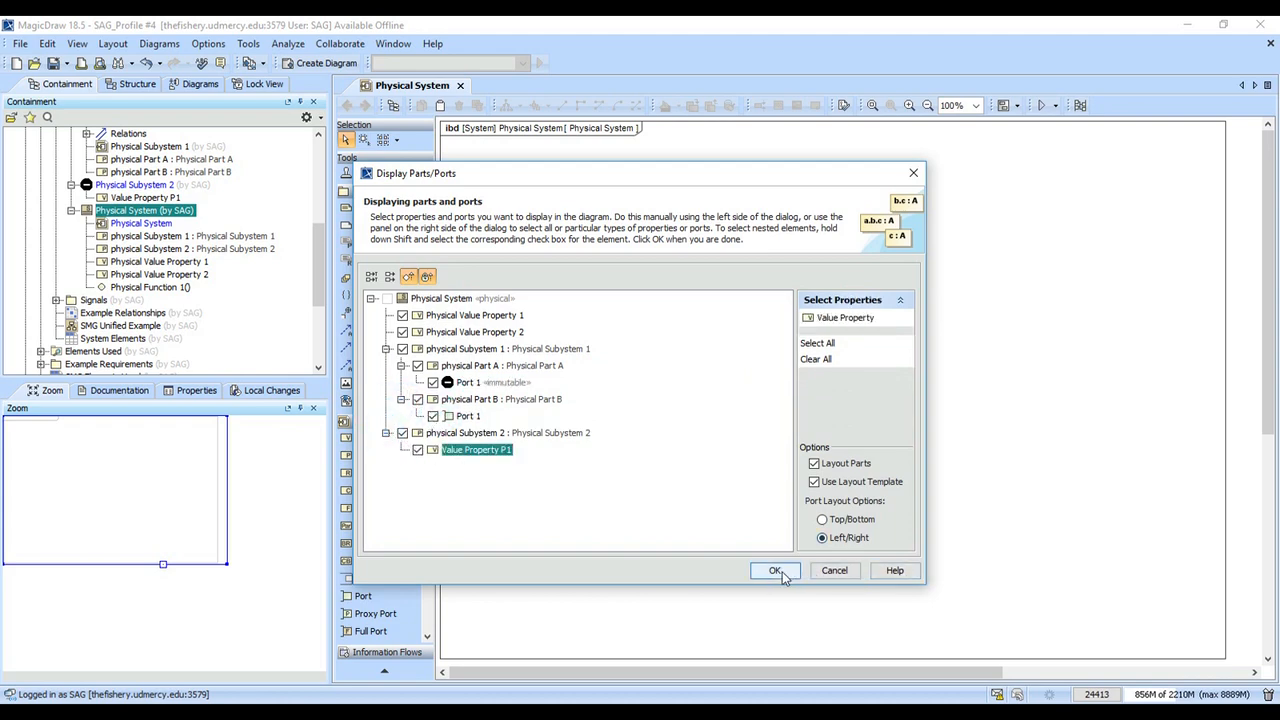
click(774, 570)
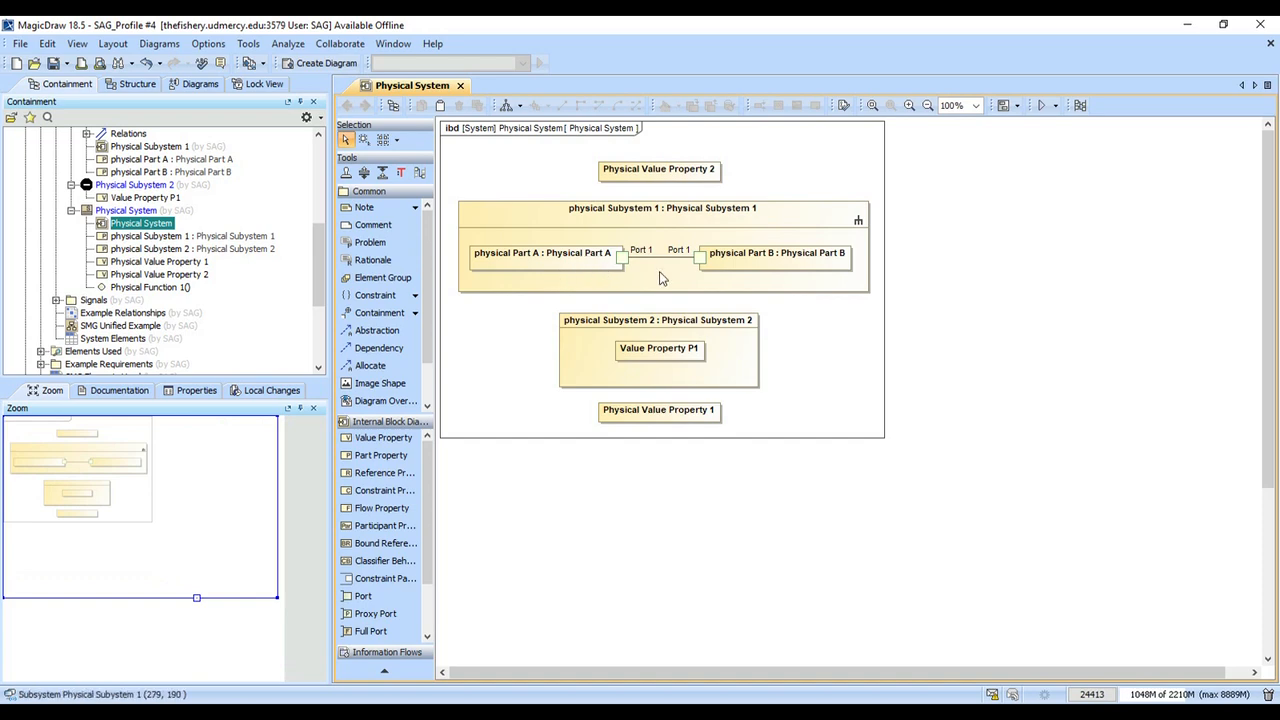
Step: Set Show Stereotypes to Icon in physical Subsystem 2's symbol properties so the no-entry icons display
right_click(658, 320)
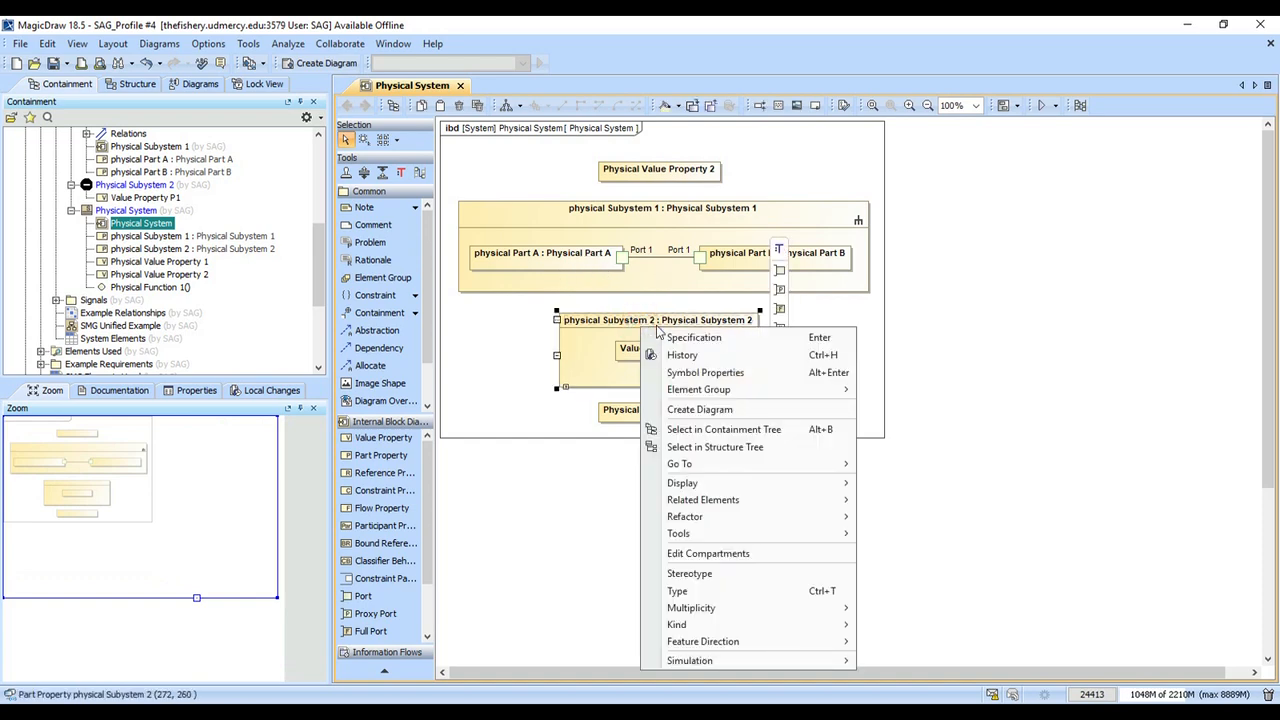
click(704, 372)
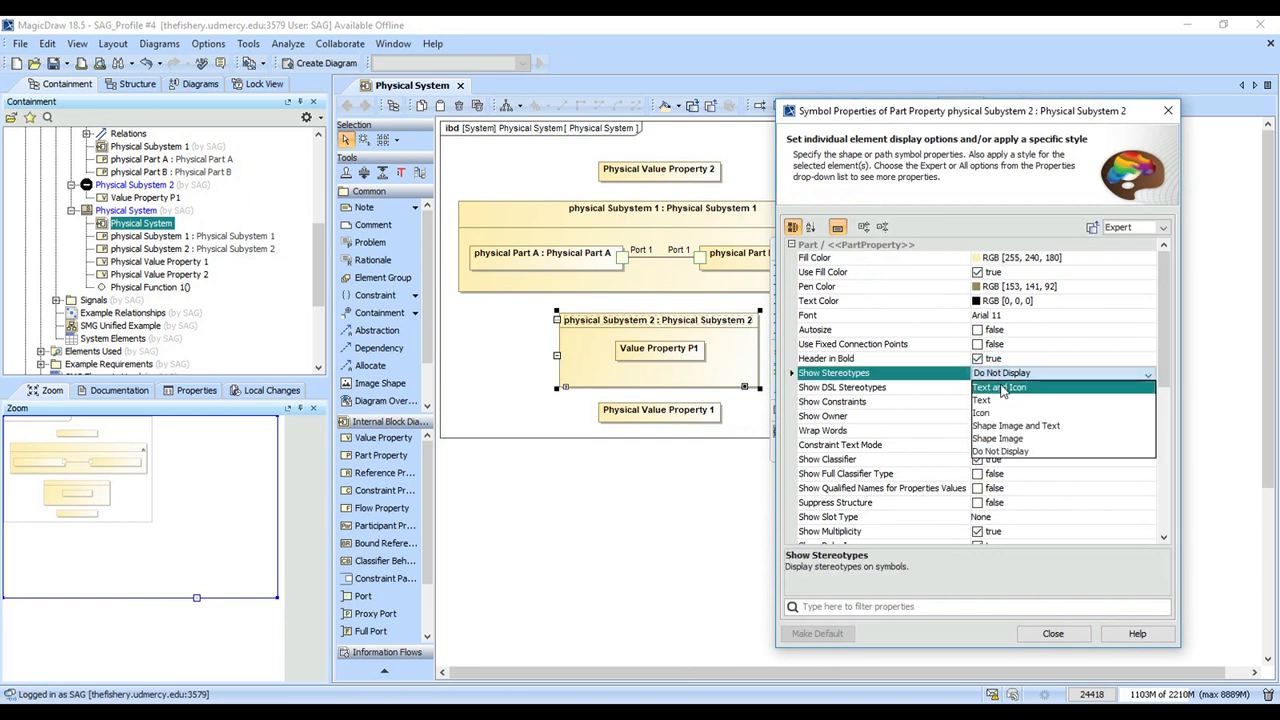
click(982, 388)
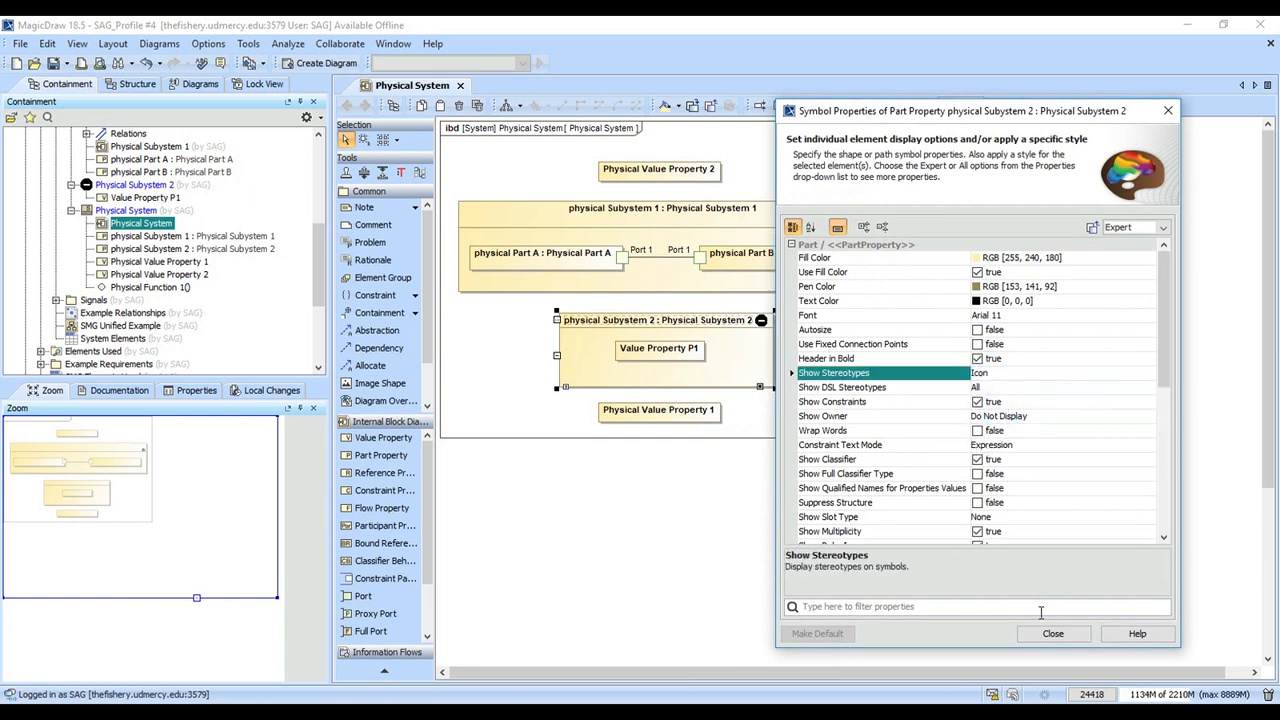
click(1052, 632)
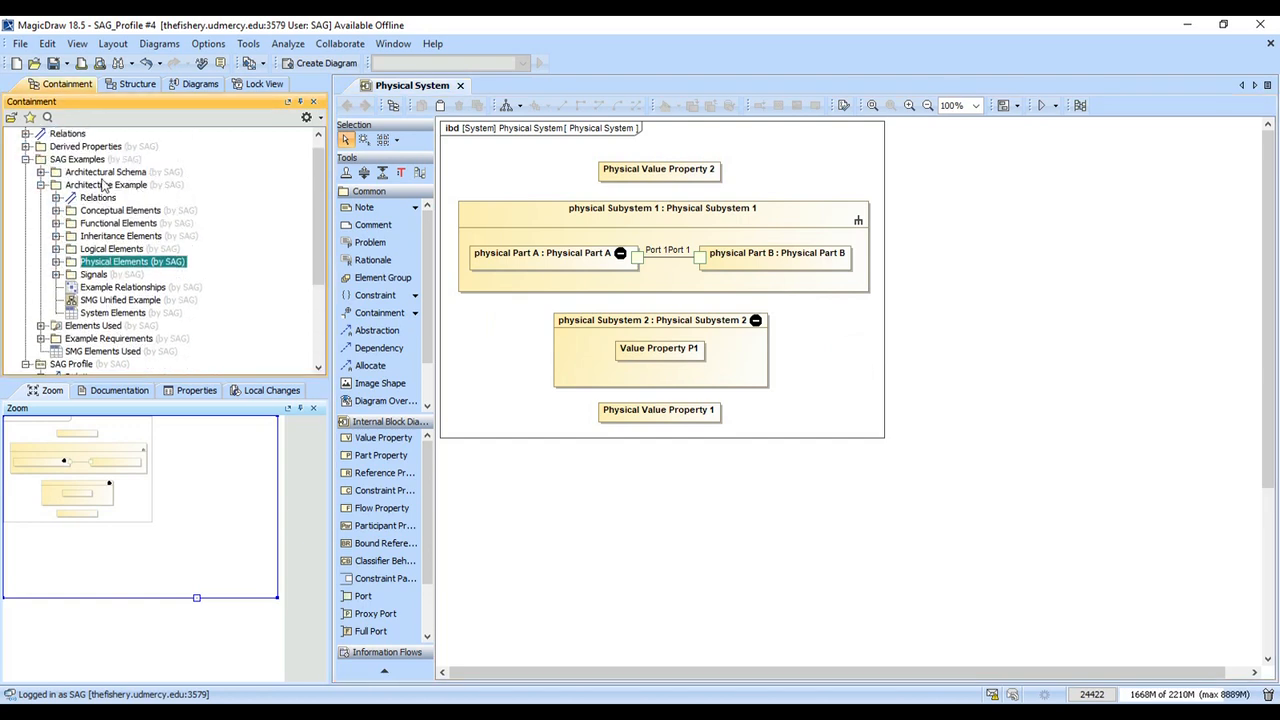
mouse_move(98, 204)
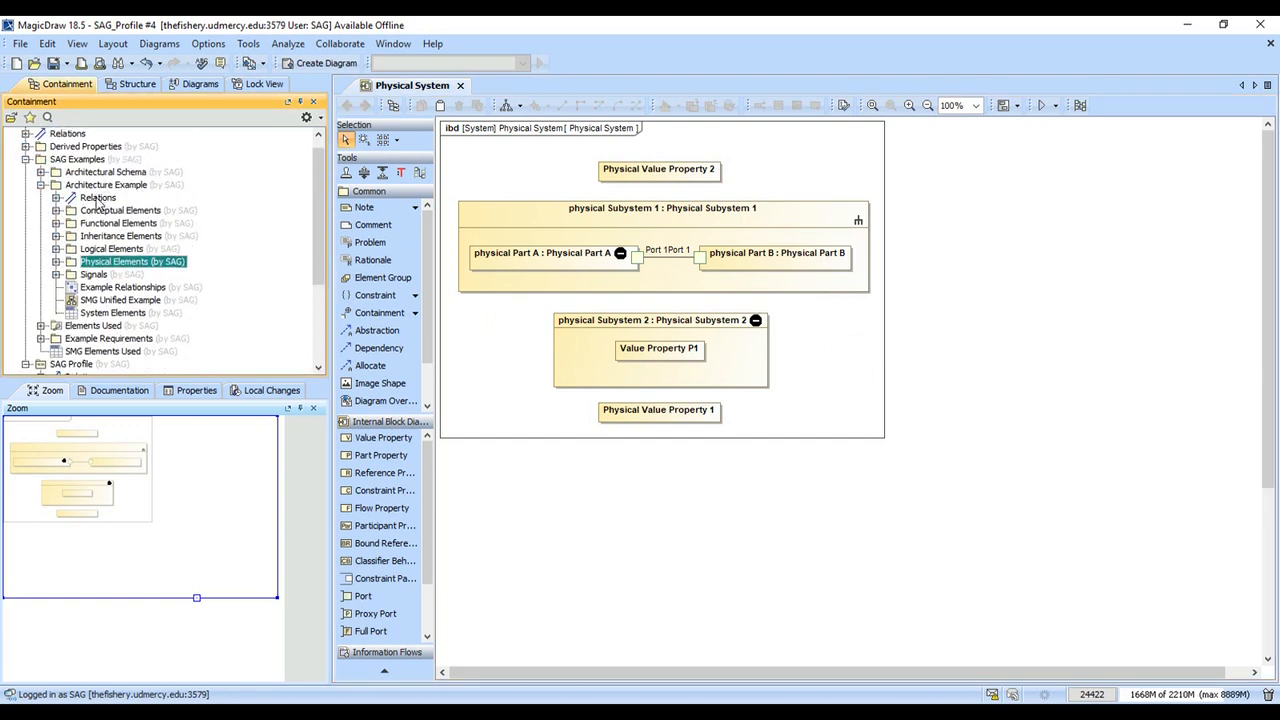
Step: Create an 'Immutable elements' generic table in Architecture Example with element type immutable and scope Model
click(106, 184)
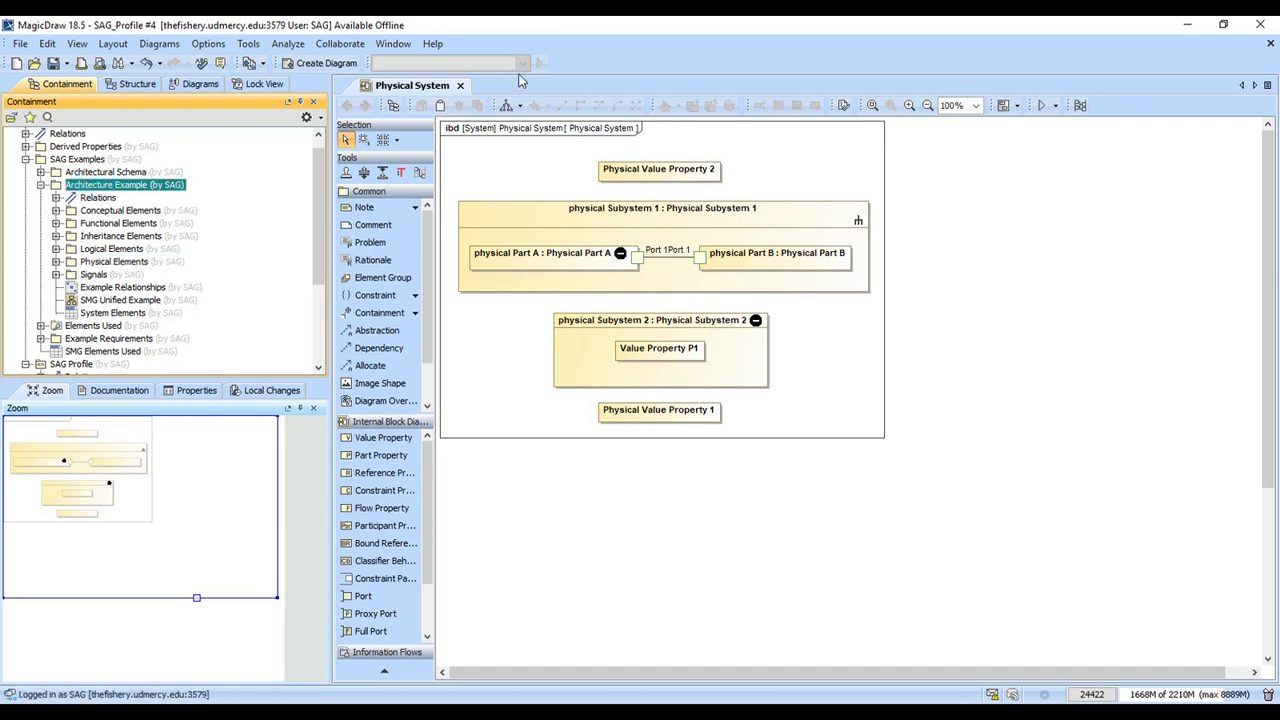
click(324, 62)
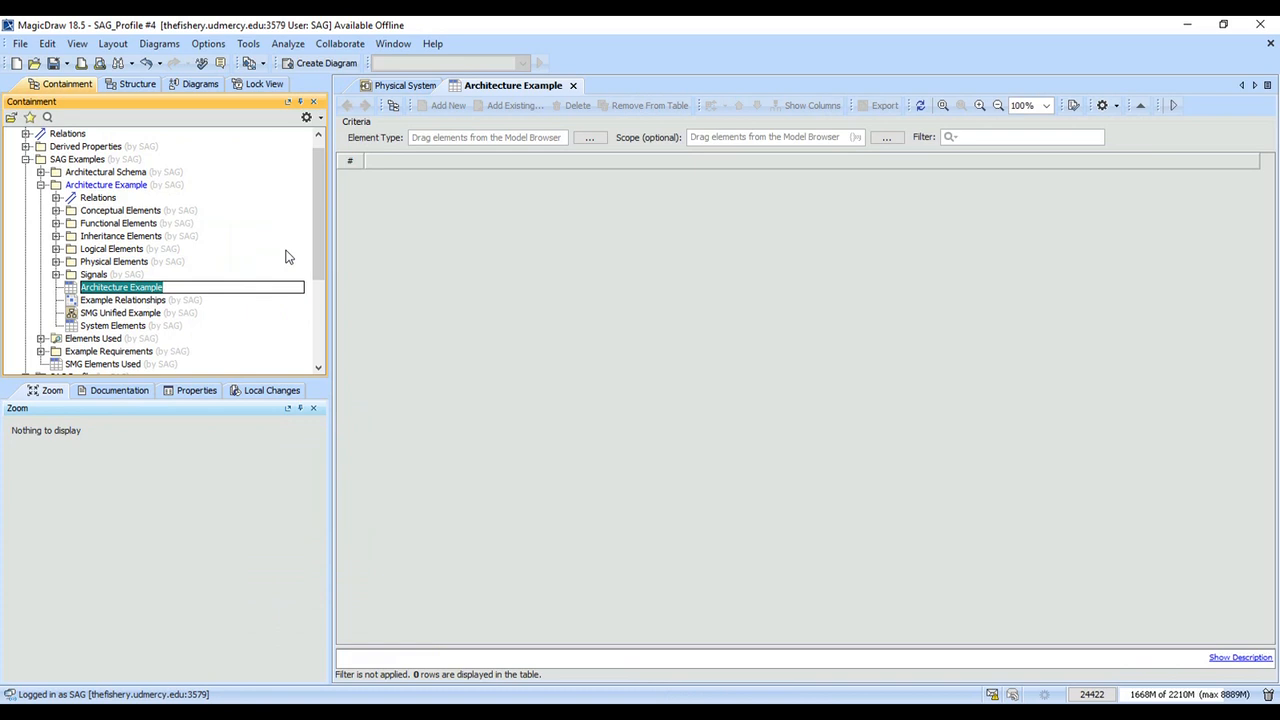
text(Immutable elements)
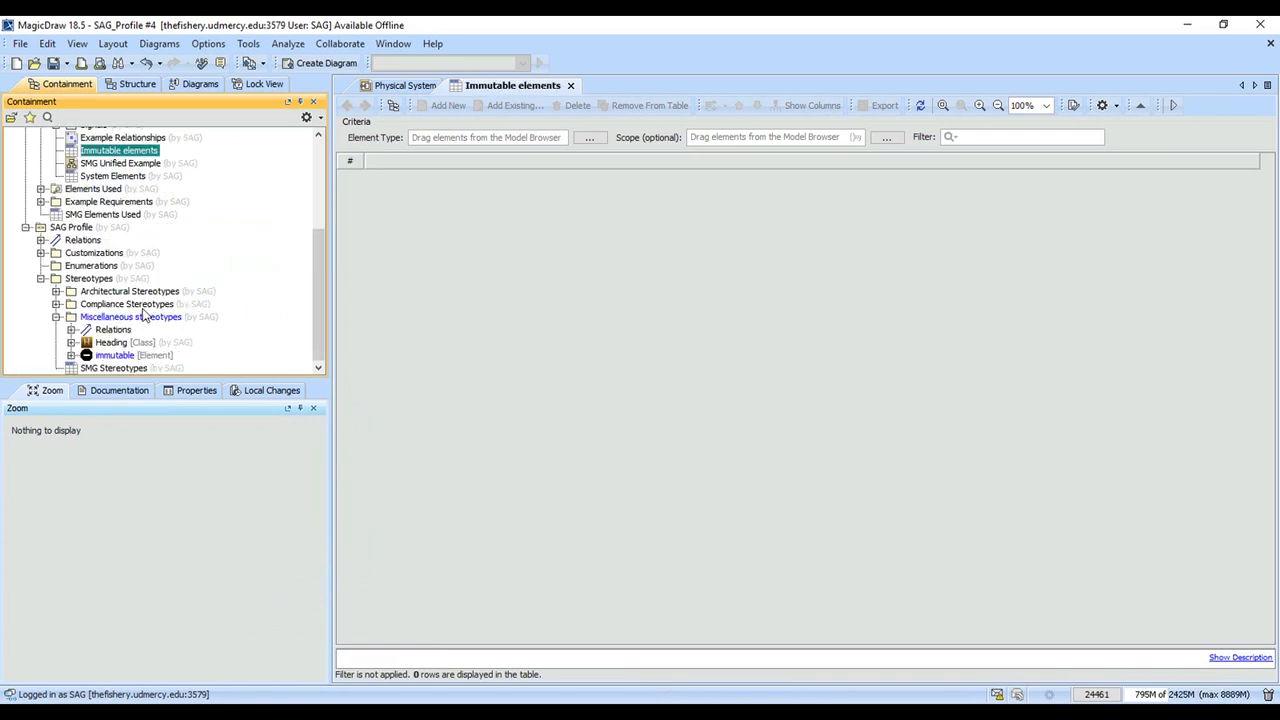
click(114, 356)
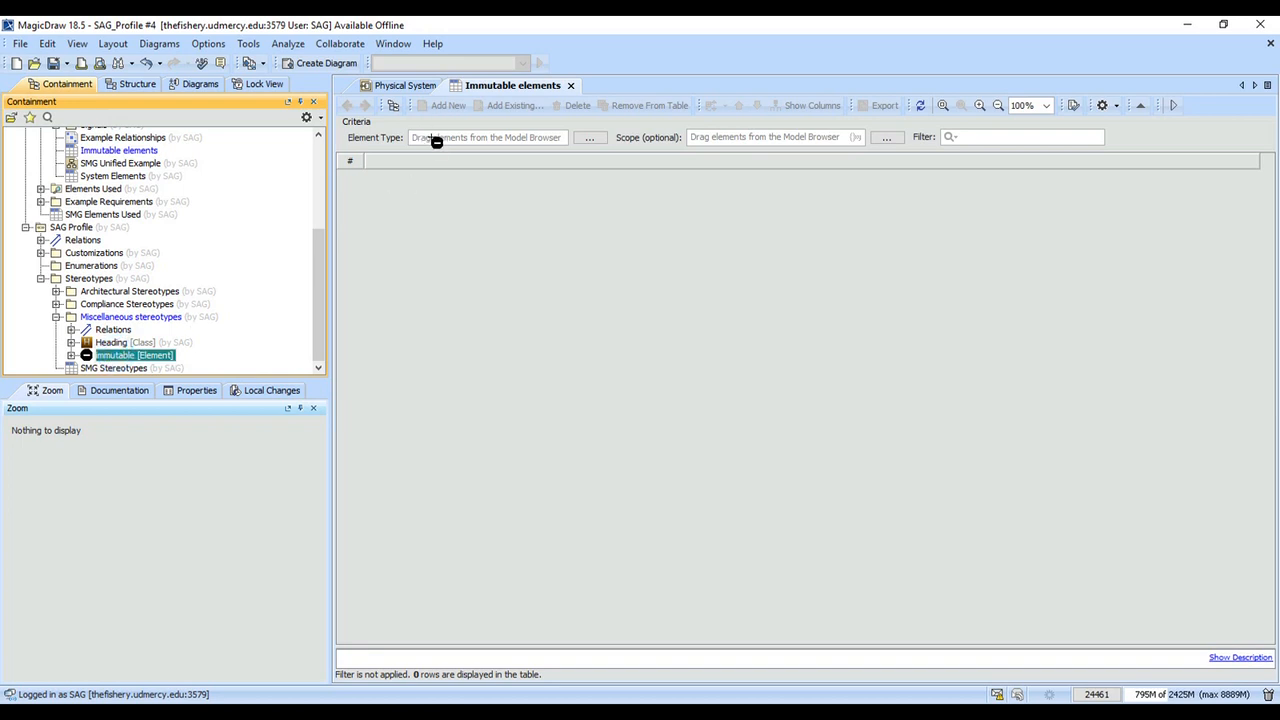
text(immutable)
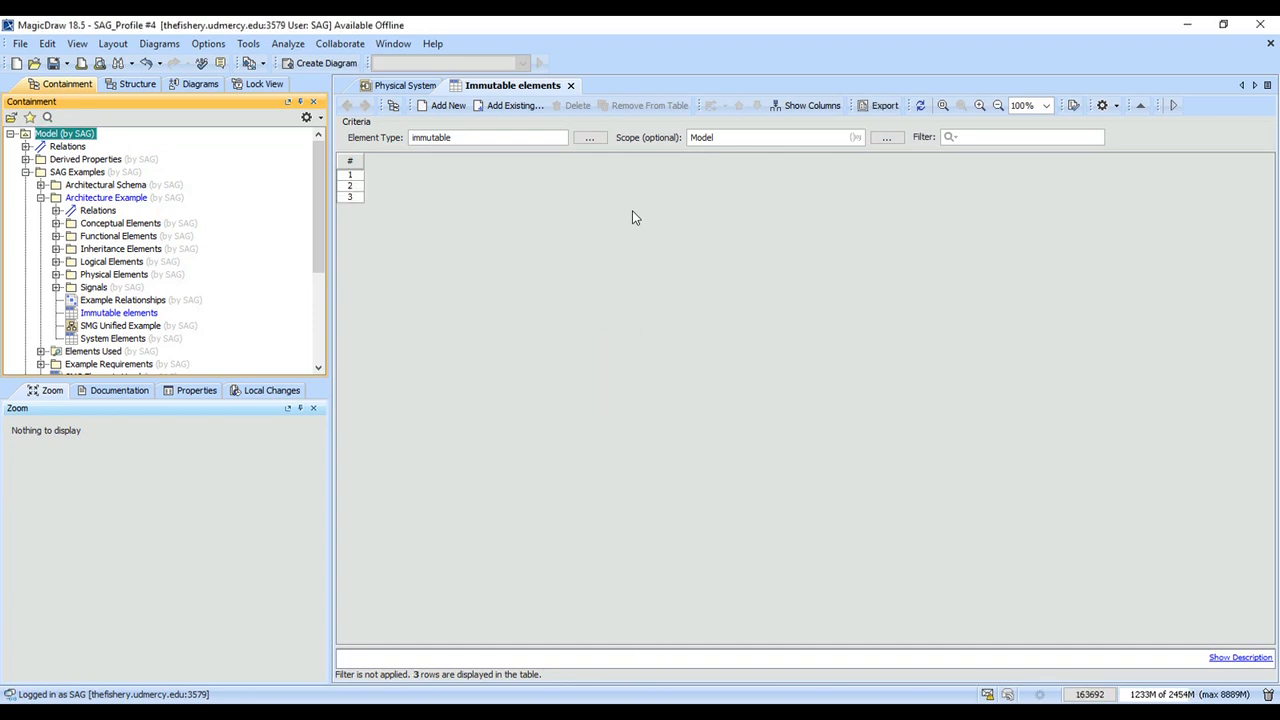
Step: Add a custom Name column to the Immutable elements table via the 'na' filter
click(812, 104)
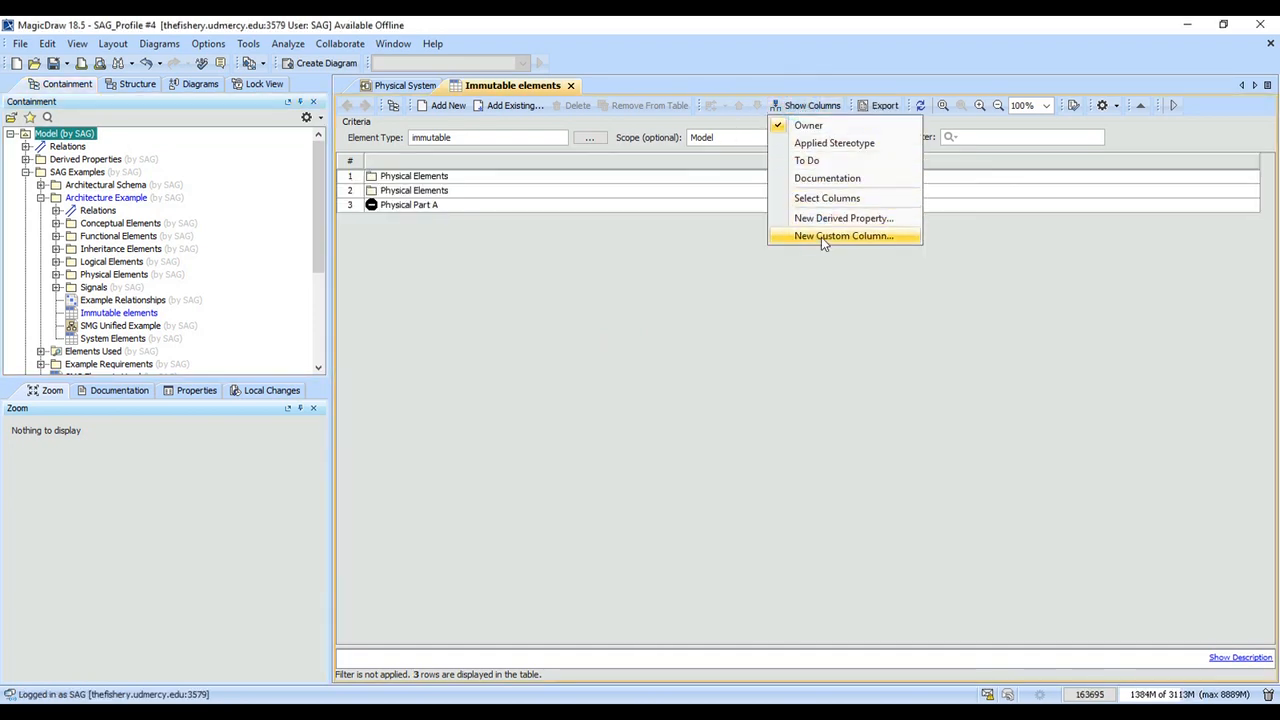
click(844, 236)
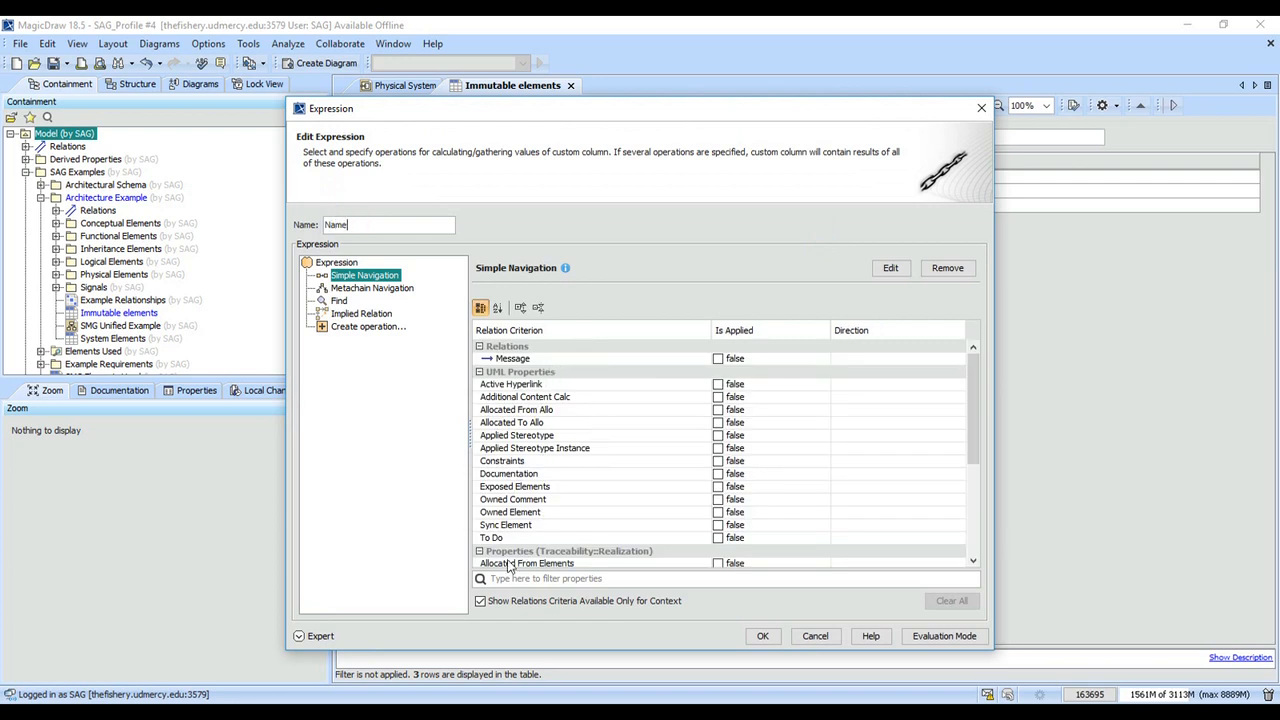
text(name)
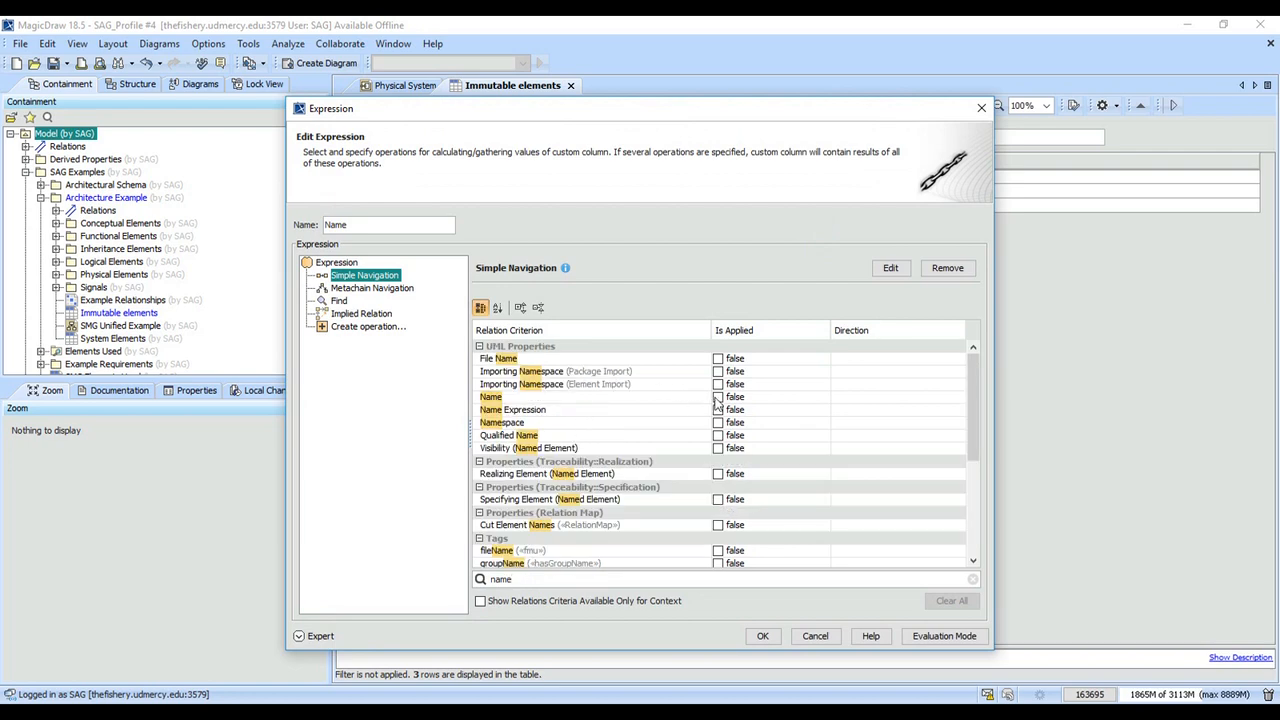
click(816, 636)
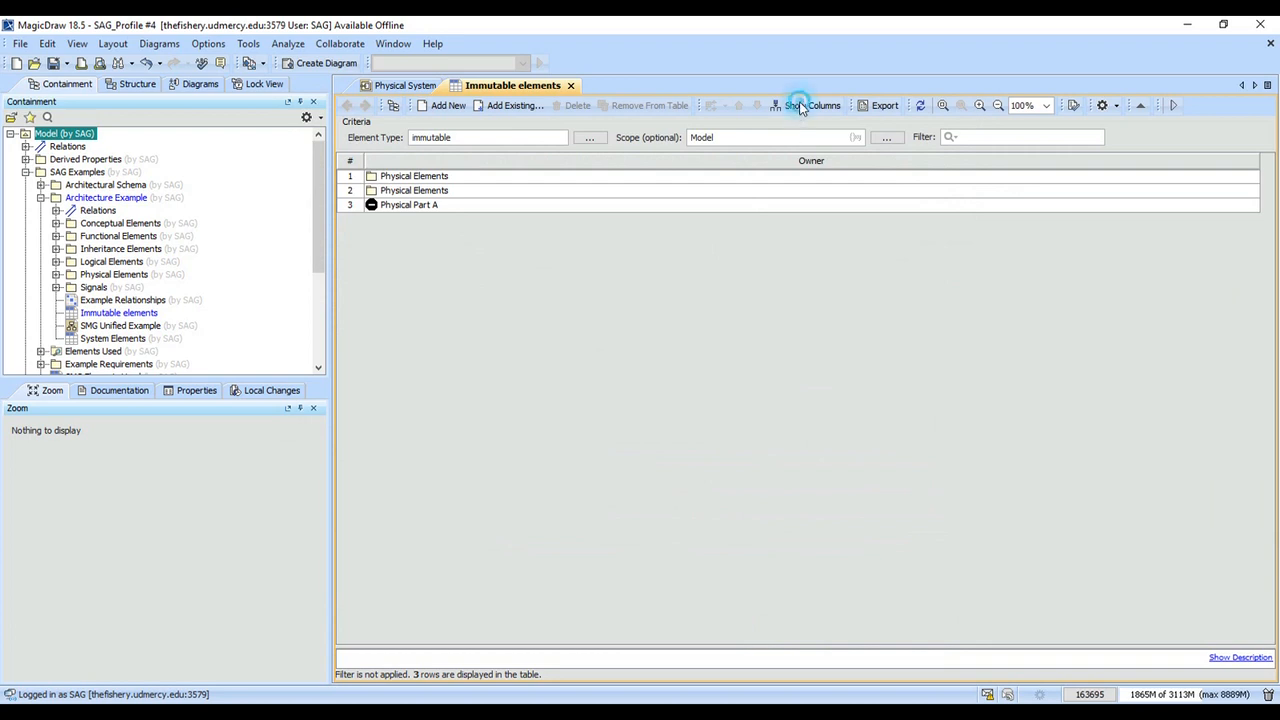
click(812, 104)
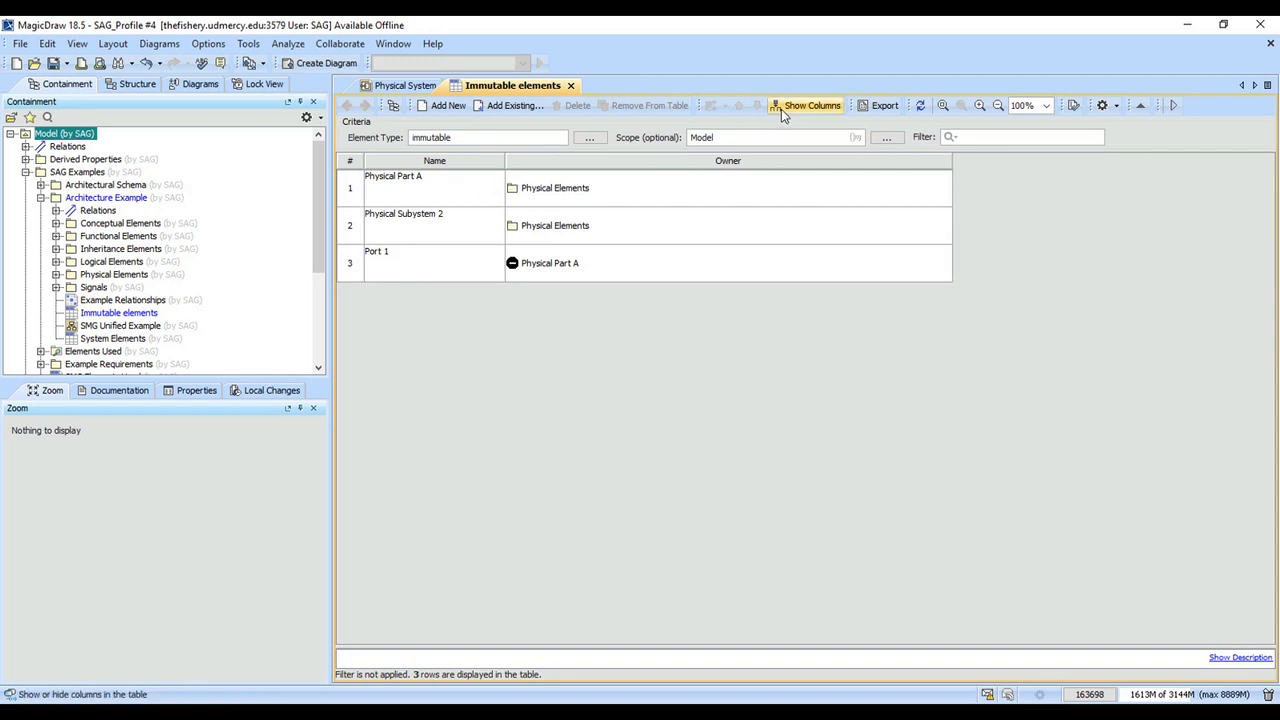
Step: Enable the Applied Stereotype and Documentation columns in the Immutable elements table
click(812, 104)
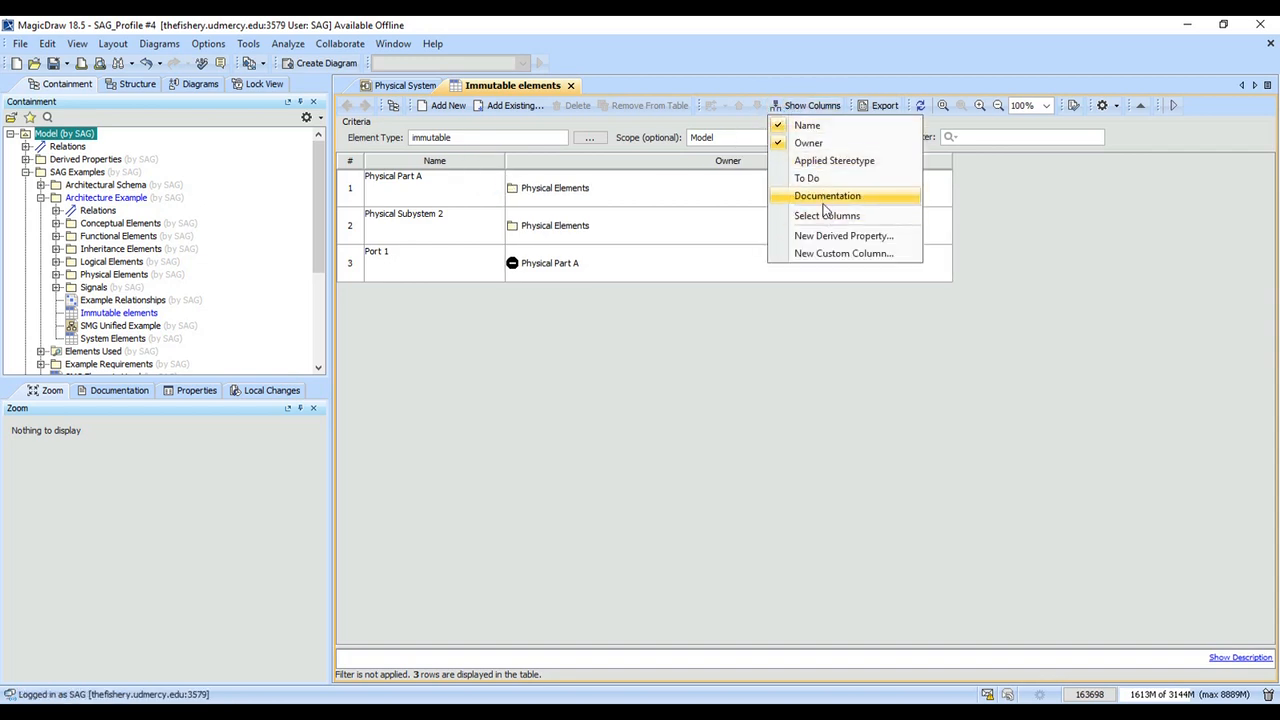
click(826, 216)
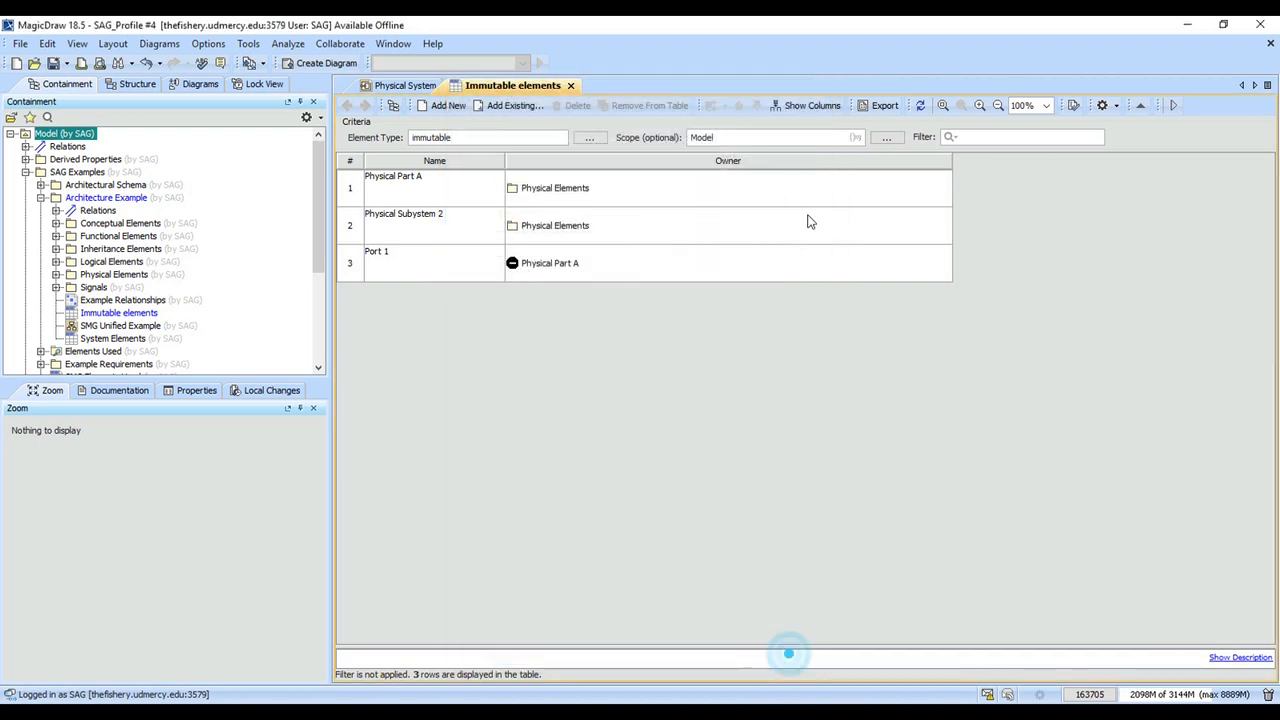
click(812, 104)
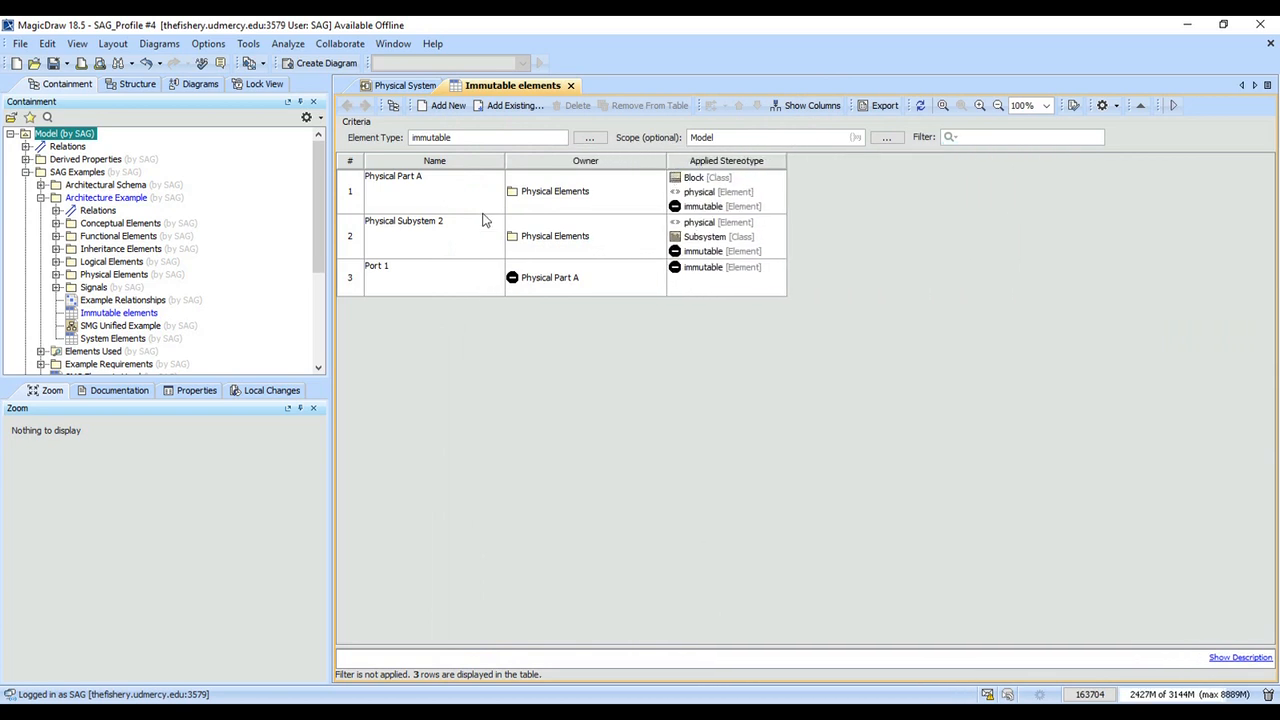
click(812, 104)
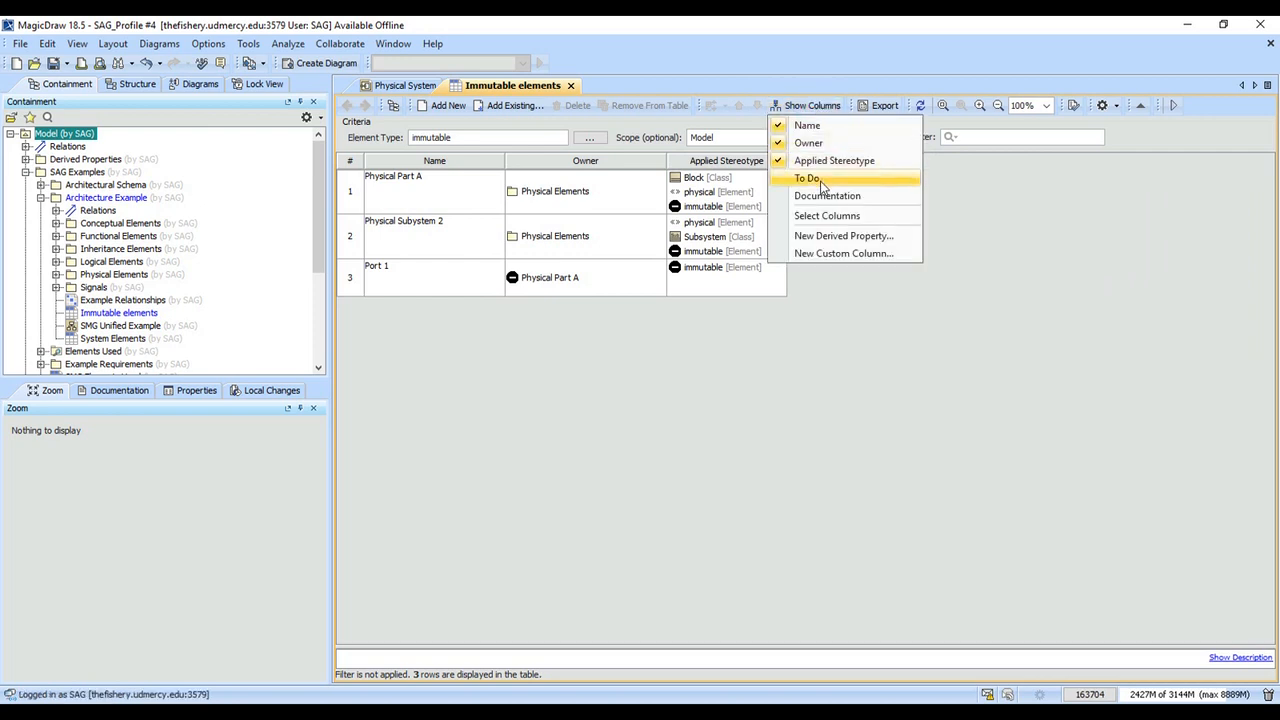
click(828, 196)
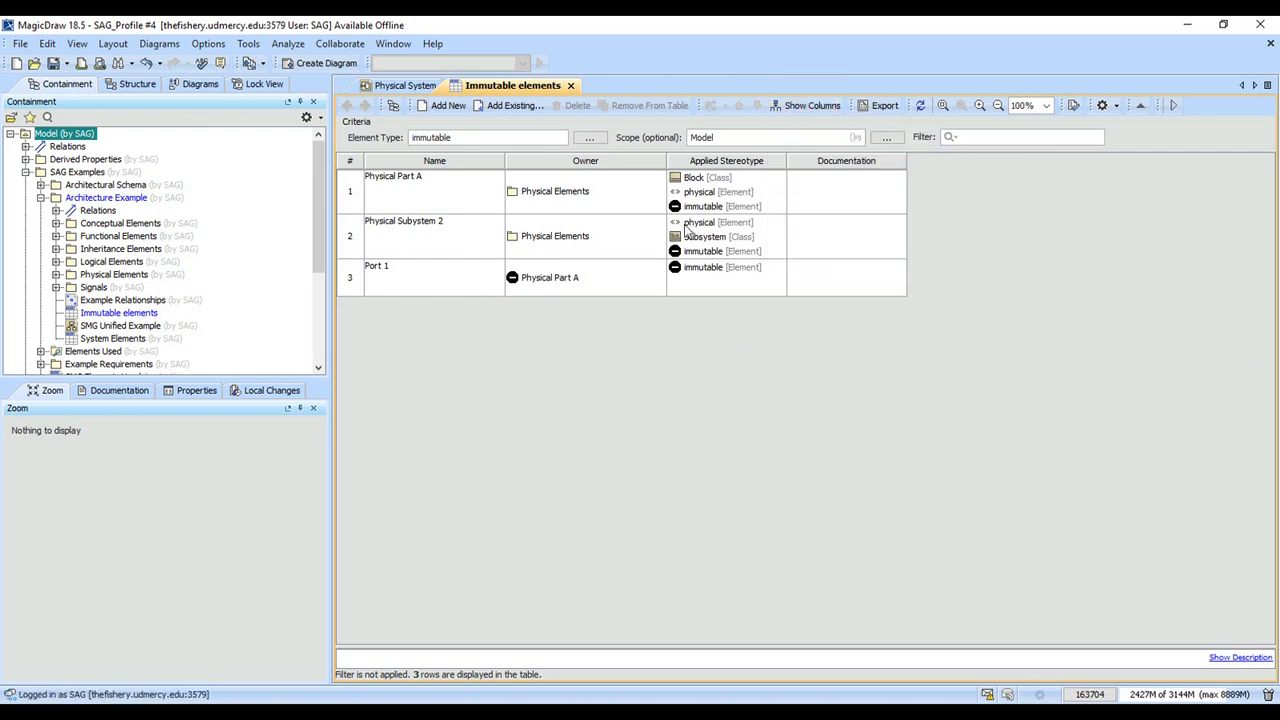